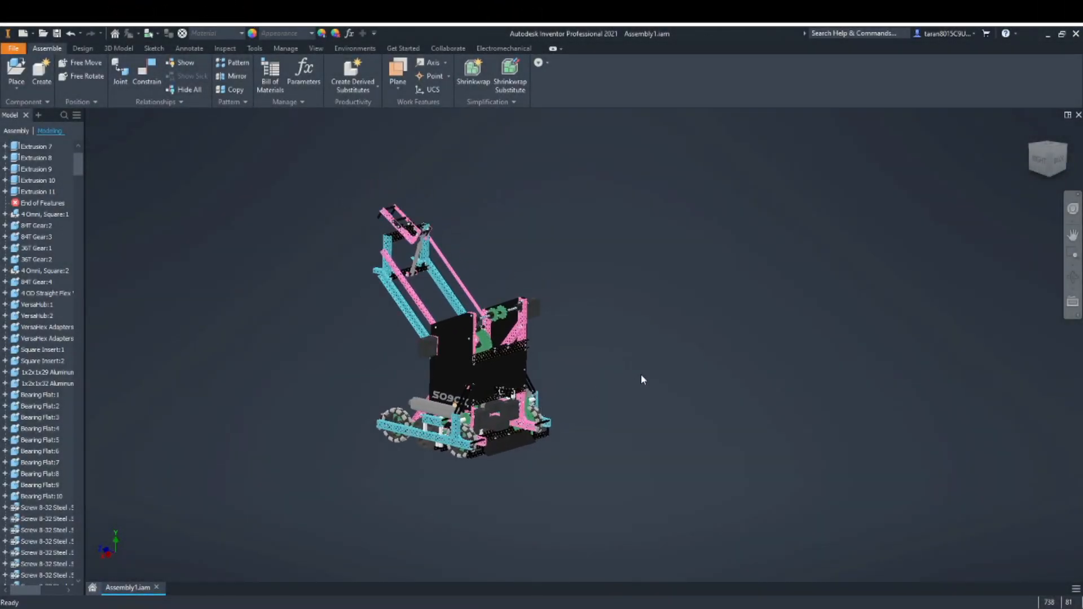
# Orbit around the Inventor robot assembly, then move to Blender's default cube, camera and light scene.
pyautogui.moveTo(642, 379); pyautogui.dragTo(550, 384)
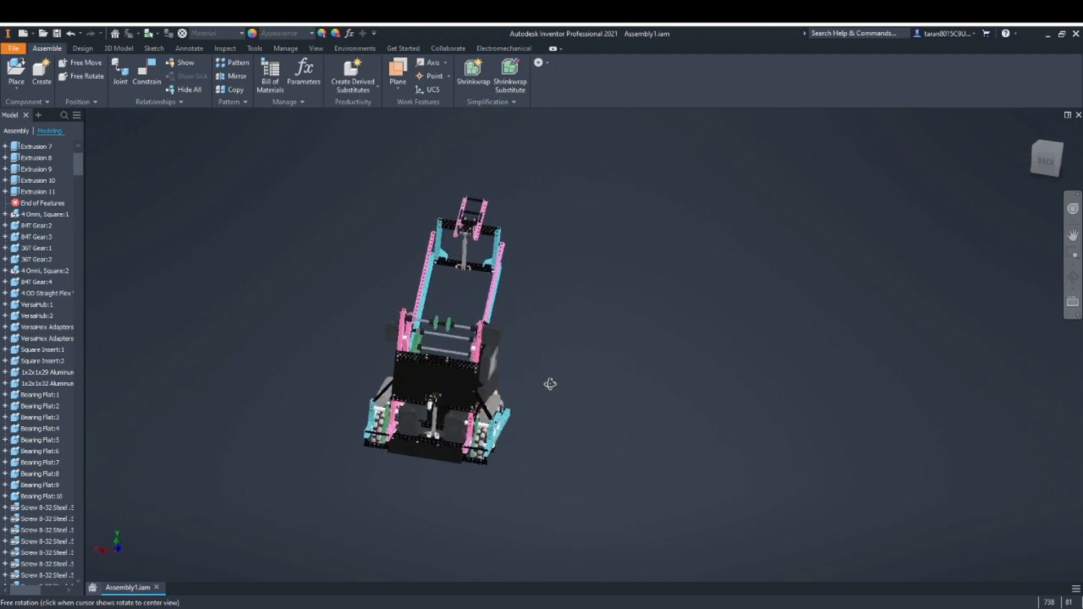
pyautogui.moveTo(550, 384); pyautogui.dragTo(569, 368)
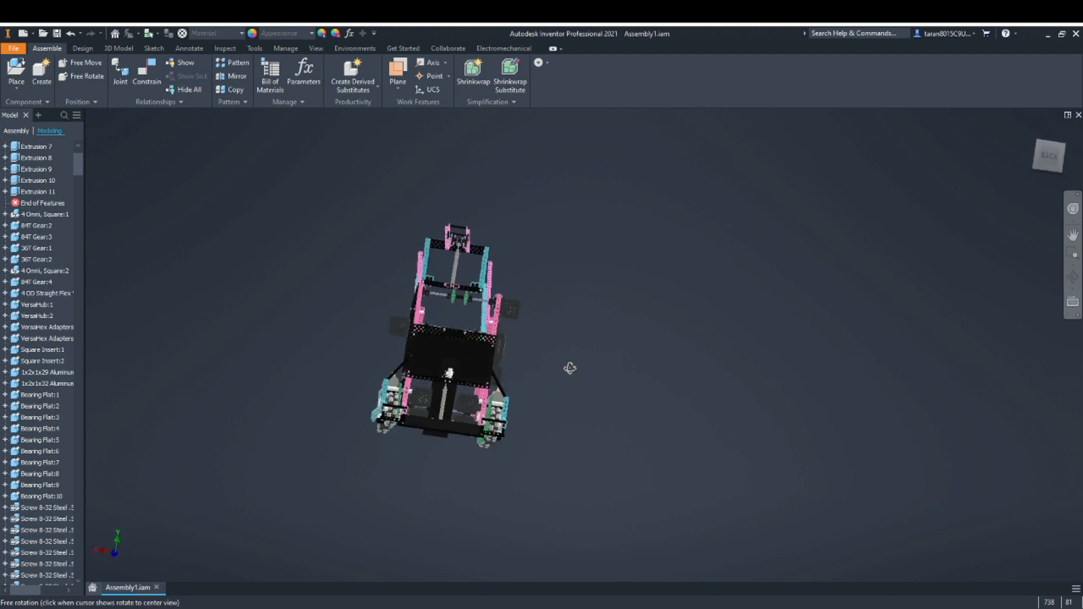
pyautogui.moveTo(569, 368); pyautogui.dragTo(688, 364)
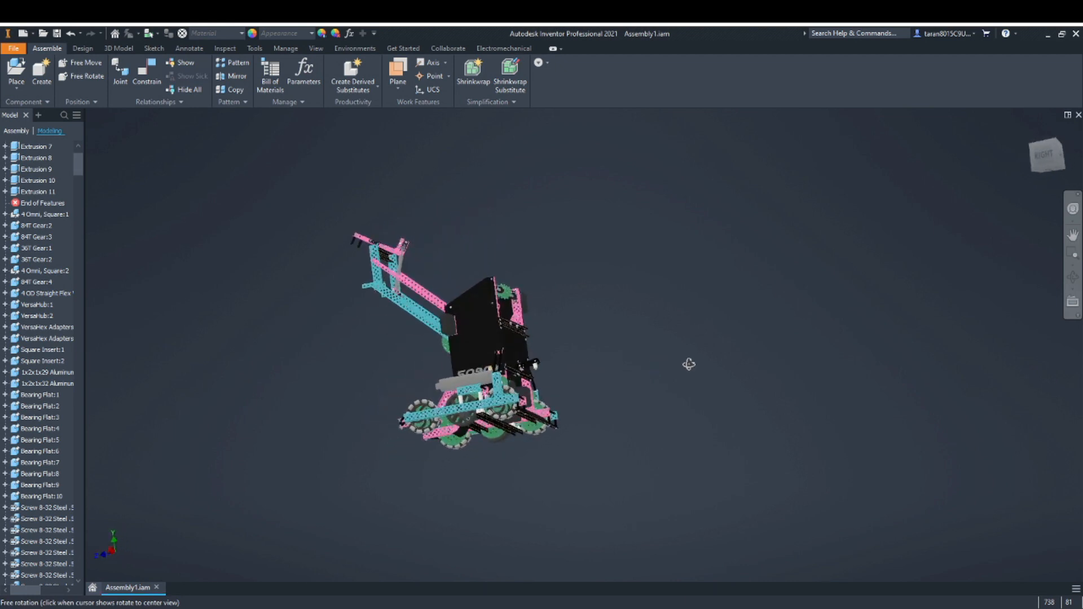
pyautogui.moveTo(688, 364); pyautogui.dragTo(583, 394)
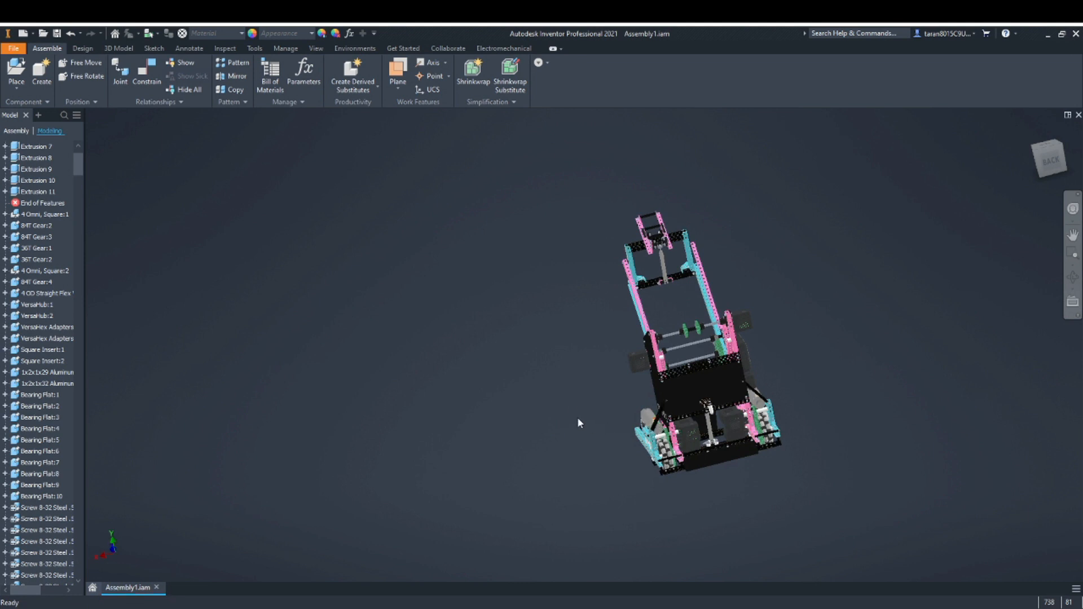
pyautogui.moveTo(579, 423); pyautogui.dragTo(656, 416)
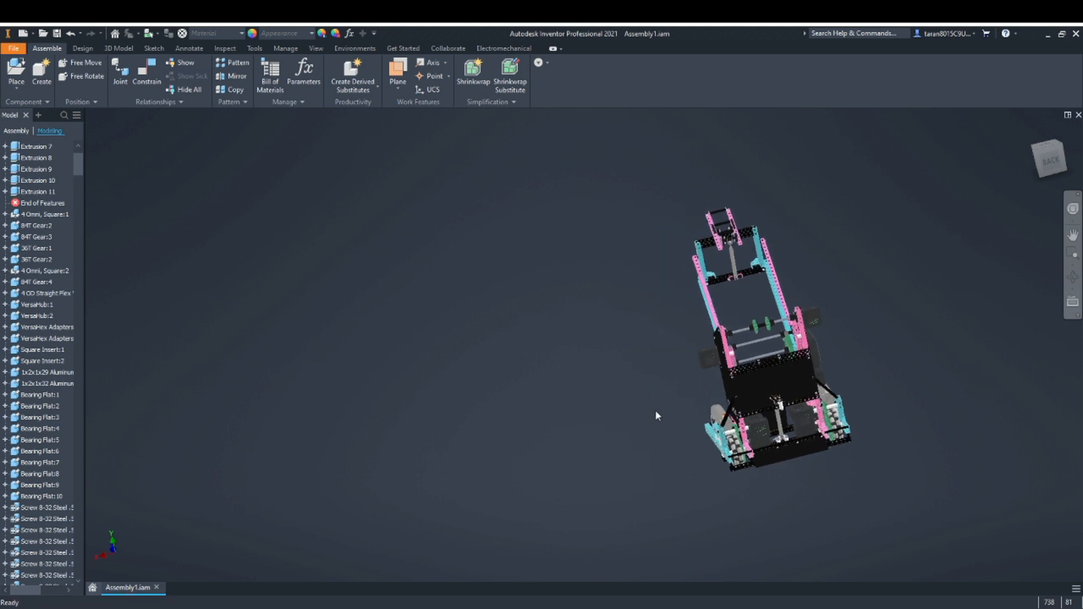
pyautogui.moveTo(666, 411)
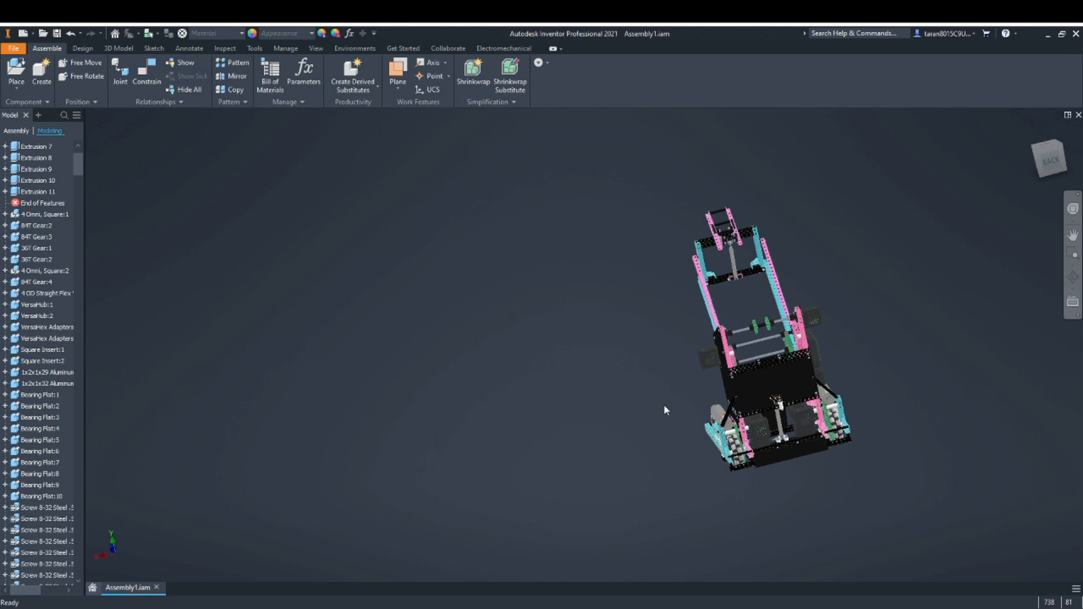
pyautogui.moveTo(855, 416)
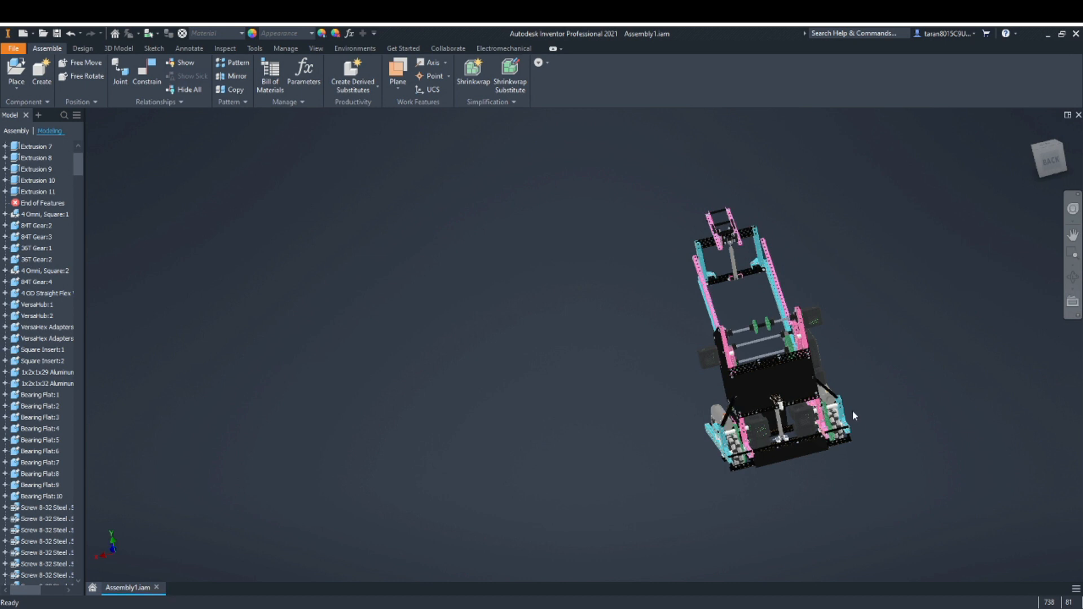
pyautogui.moveTo(904, 403)
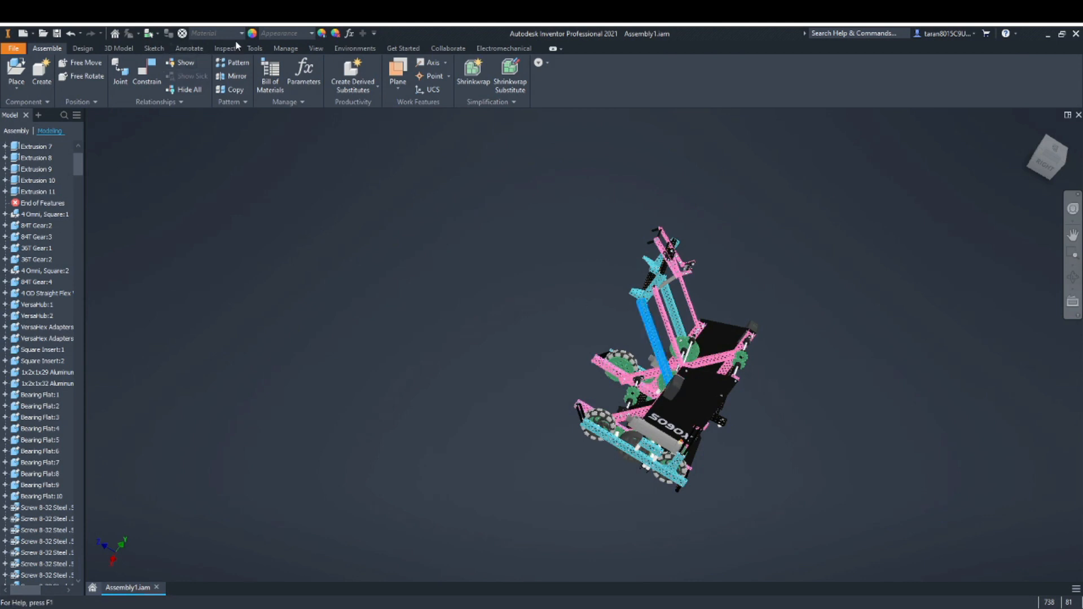
pyautogui.click(253, 48)
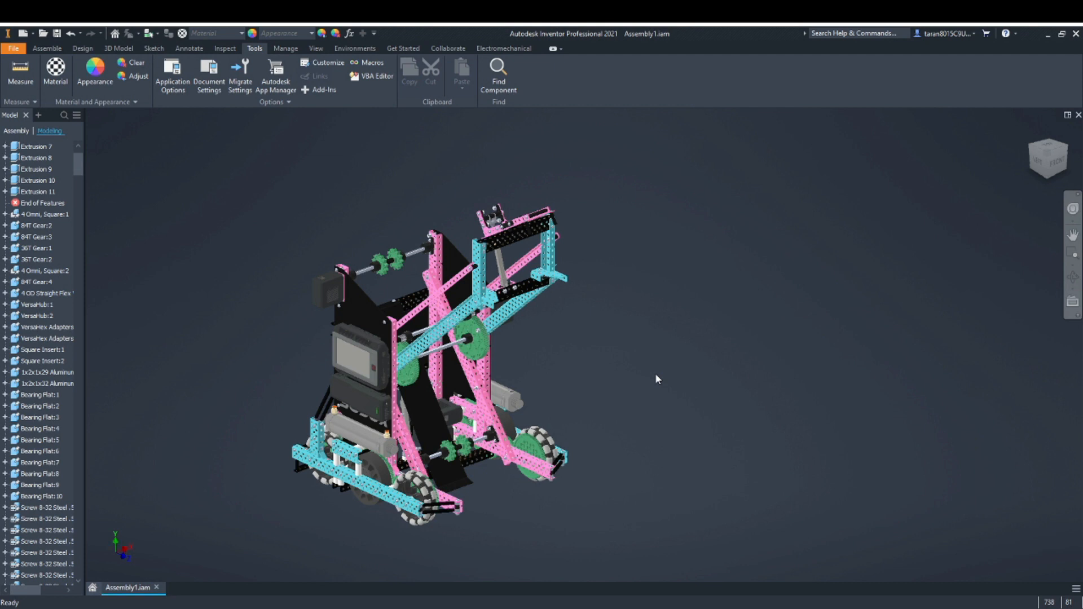
pyautogui.moveTo(563, 380)
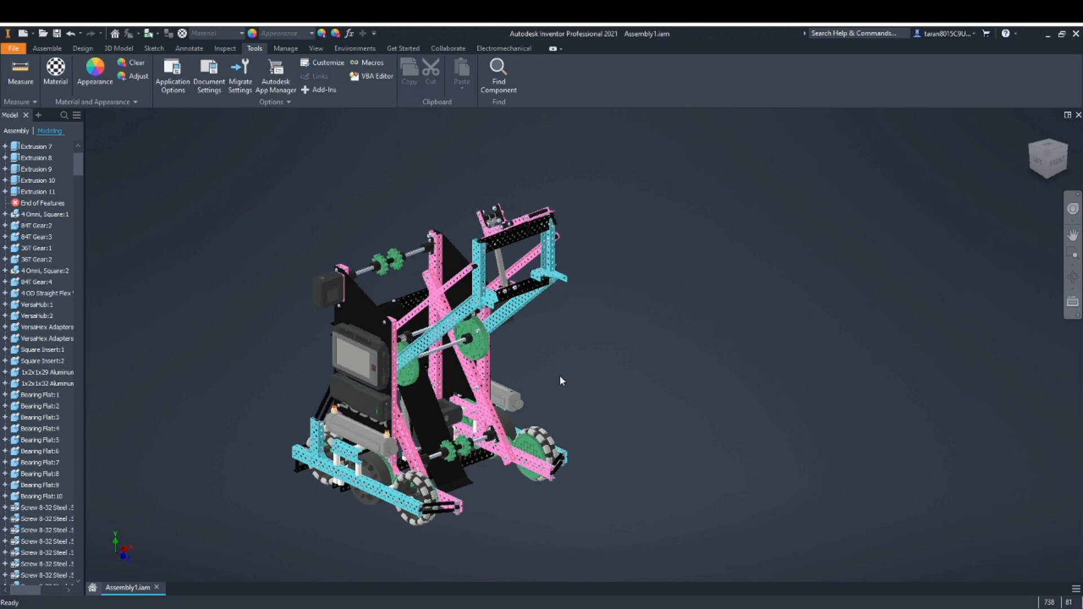
pyautogui.moveTo(185, 587)
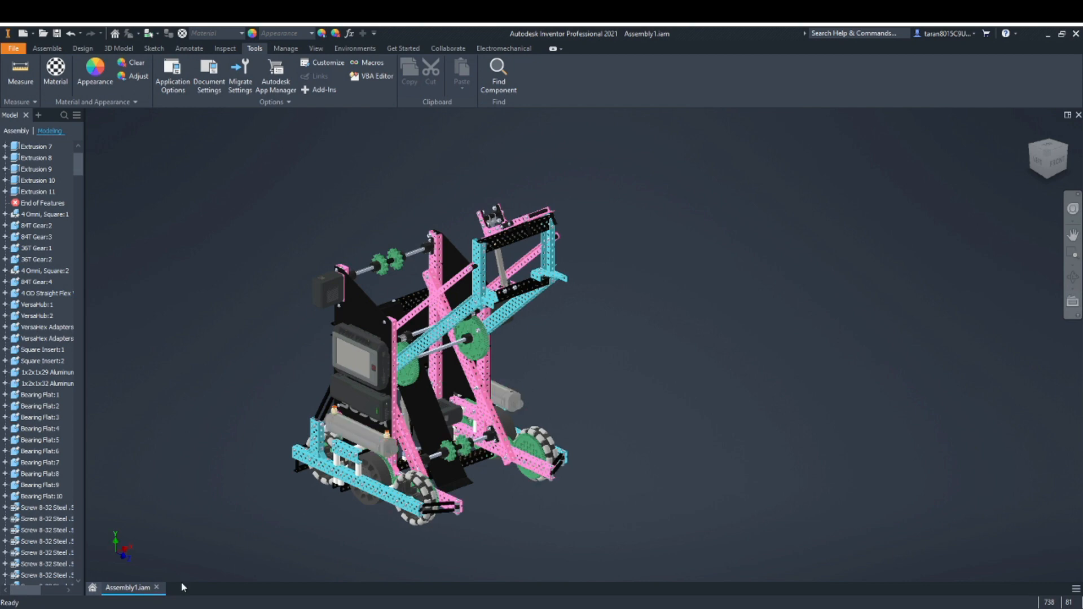
pyautogui.click(47, 47)
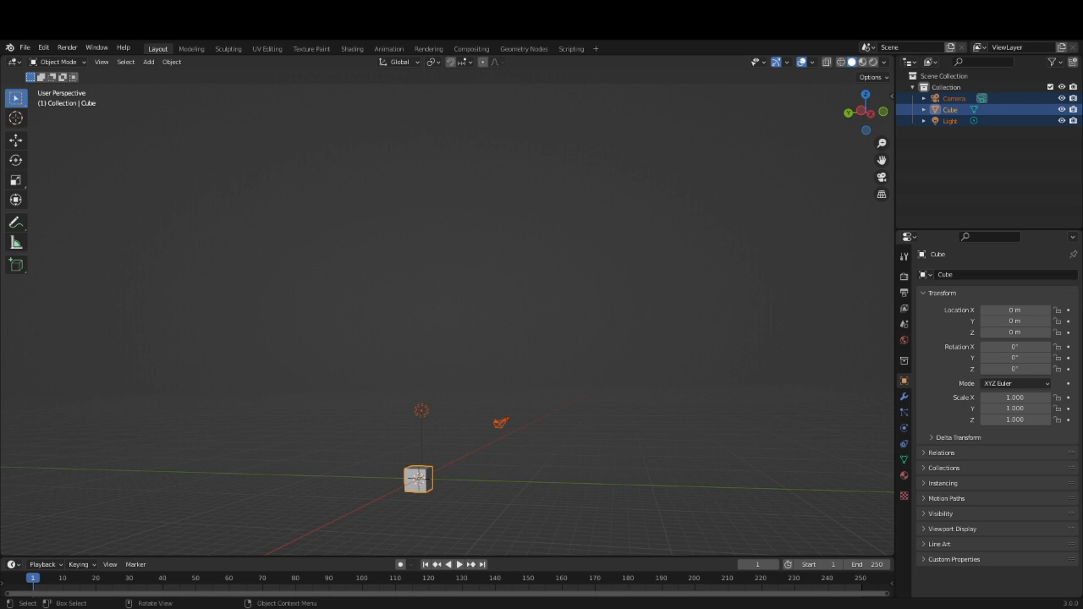
# Delete the default cube, camera and light and start a Wavefront (.obj) import.
pyautogui.click(294, 347)
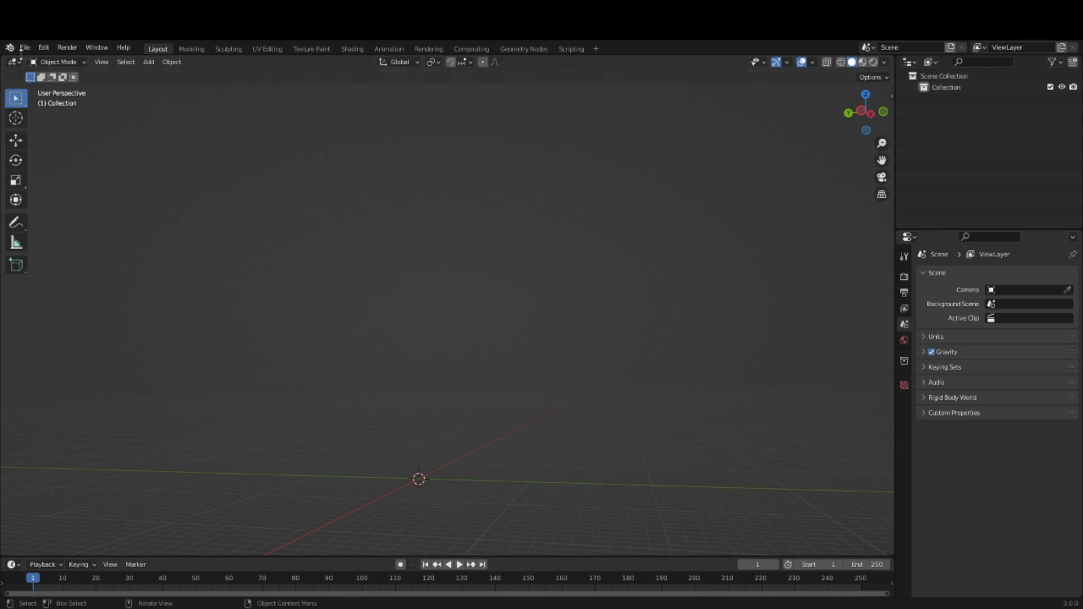
pyautogui.click(29, 48)
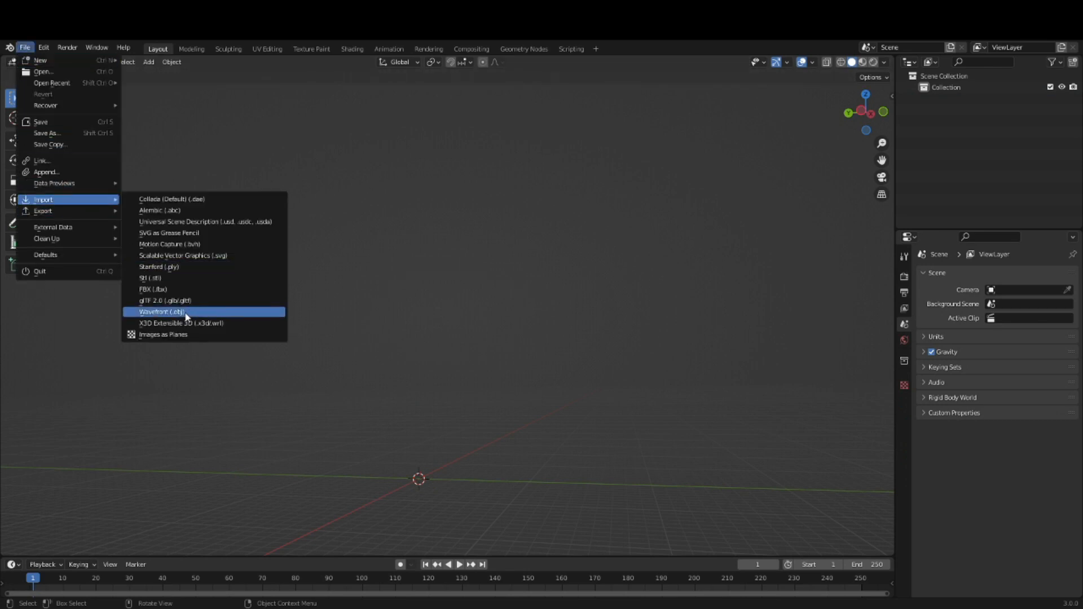
pyautogui.click(163, 312)
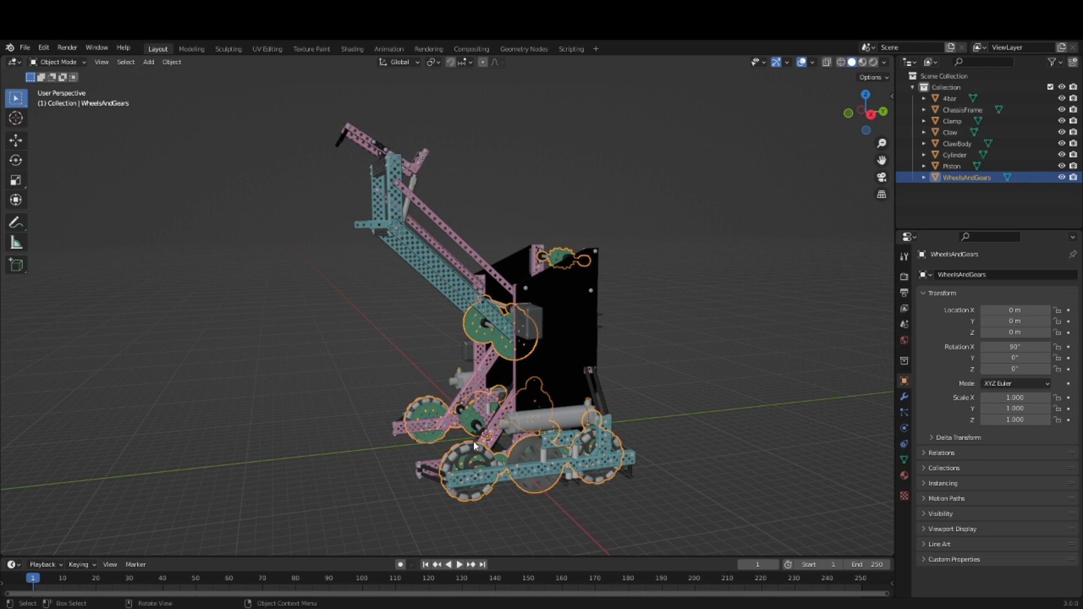
# Separate the WheelsAndGears mesh By Loose Parts in Edit Mode, then return to Object Mode.
pyautogui.press('Tab')
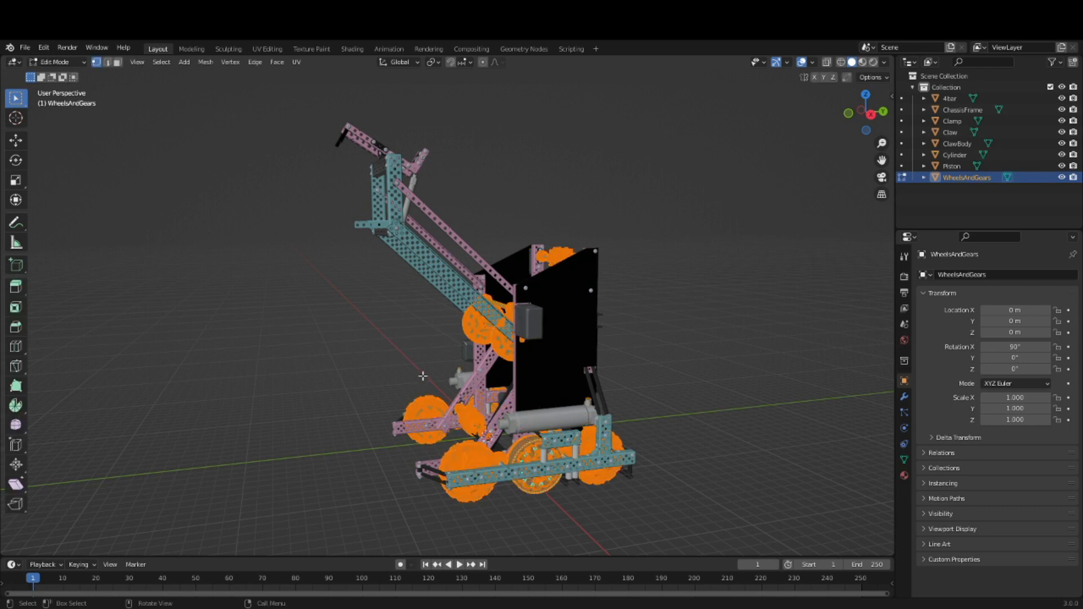
pyautogui.press('P')
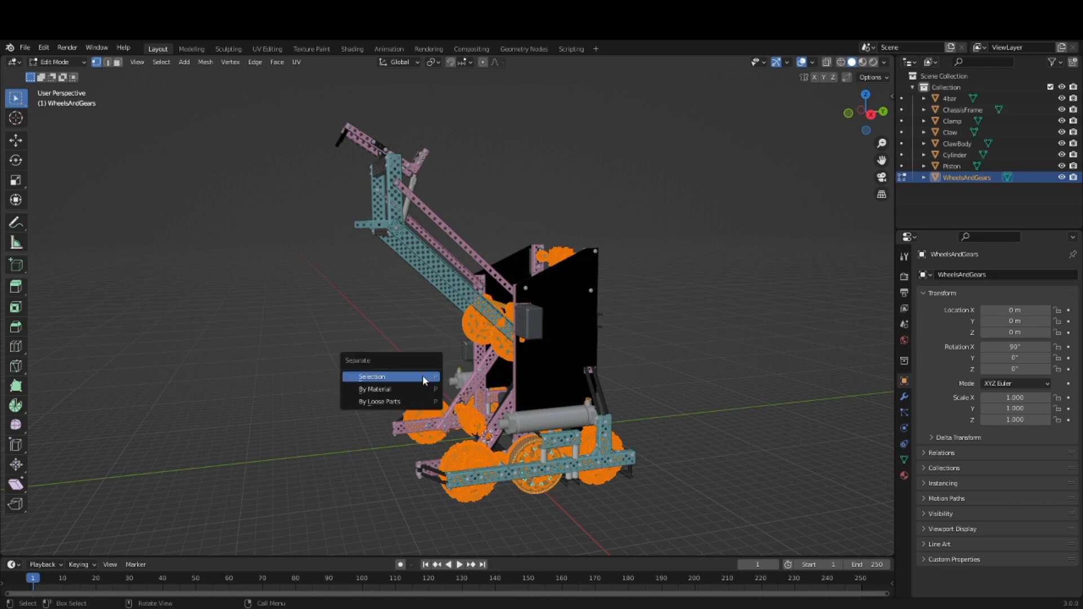
pyautogui.moveTo(405, 402)
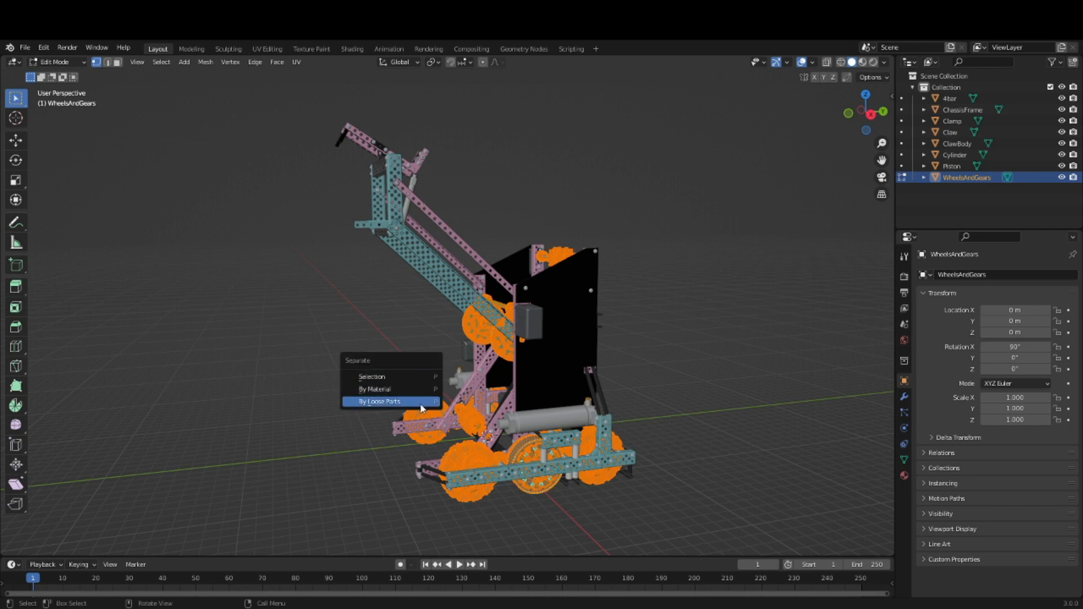
pyautogui.click(384, 401)
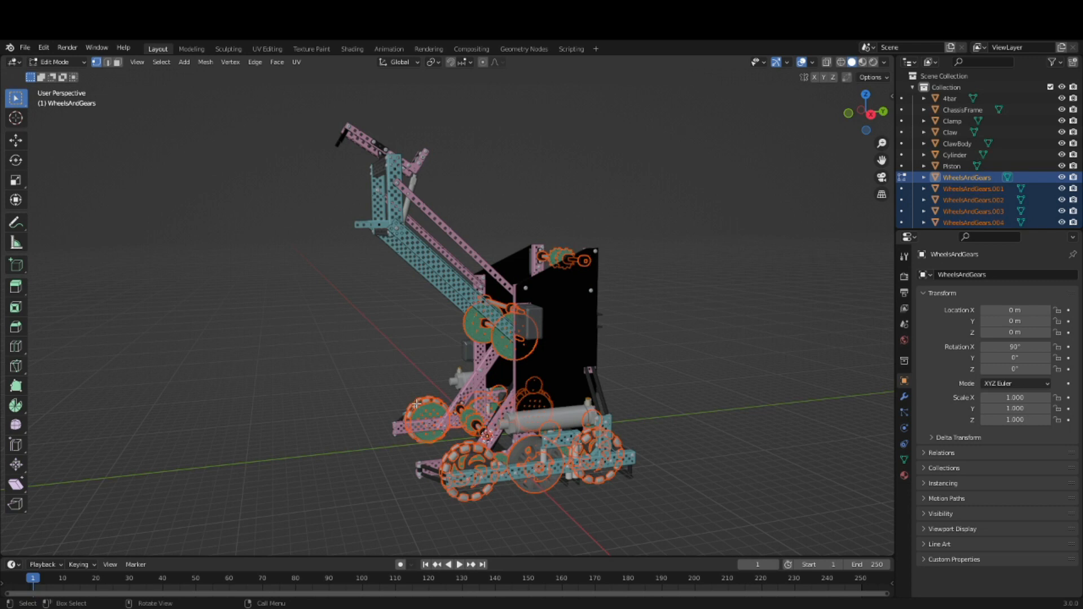
pyautogui.press('Tab')
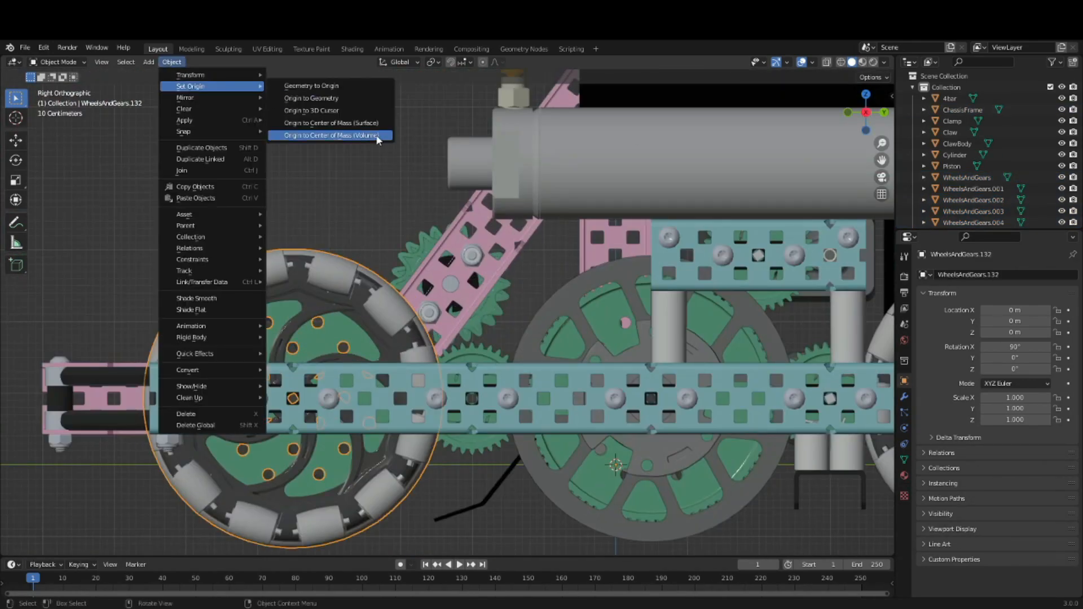
# Set the selected wheel and gear origins to Center of Mass (Volume).
pyautogui.click(330, 136)
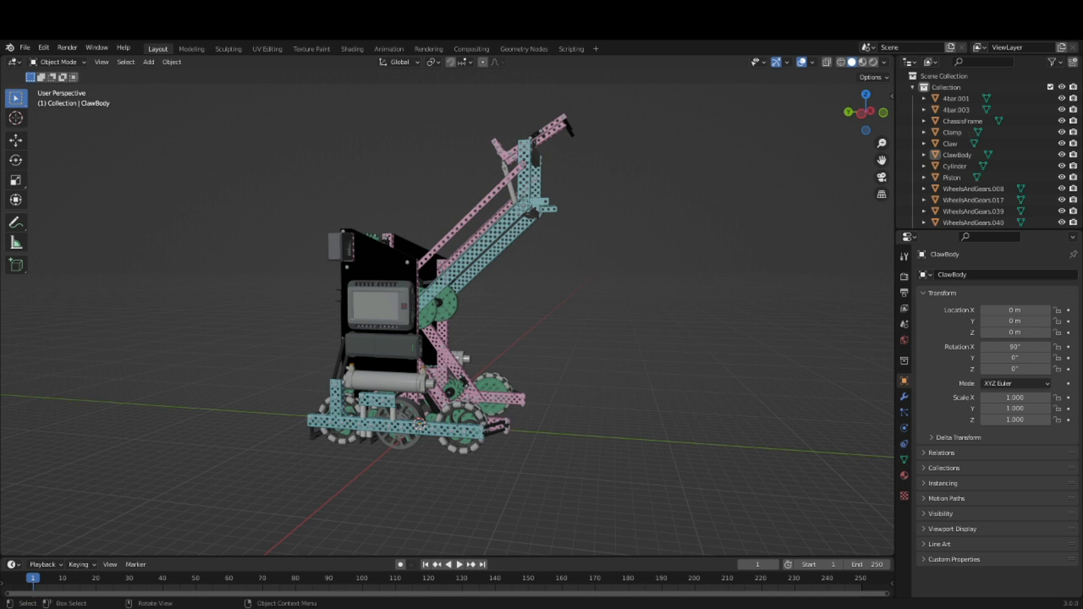
pyautogui.moveTo(422, 448)
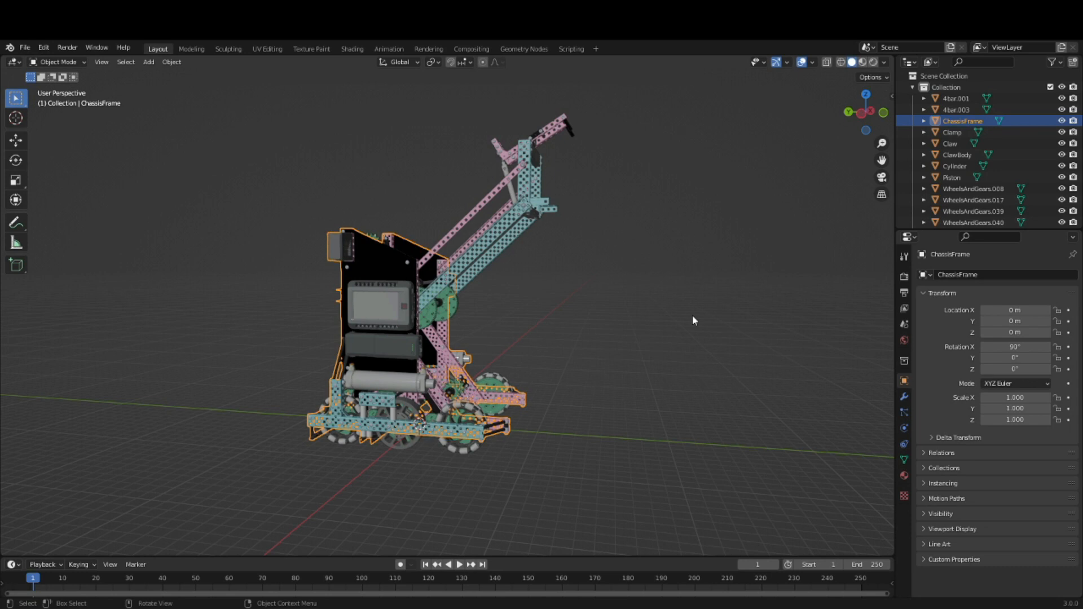
pyautogui.moveTo(697, 332)
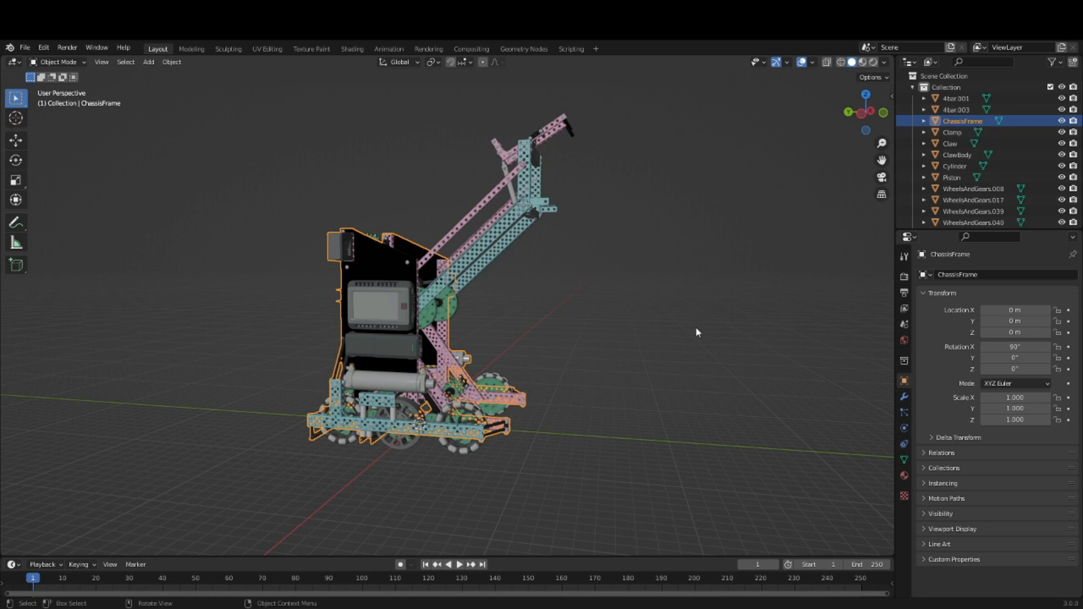
# Parent the selected wheels to the new Empty and the arm parts to ChassisFrame.
pyautogui.moveTo(696, 332); pyautogui.dragTo(670, 339)
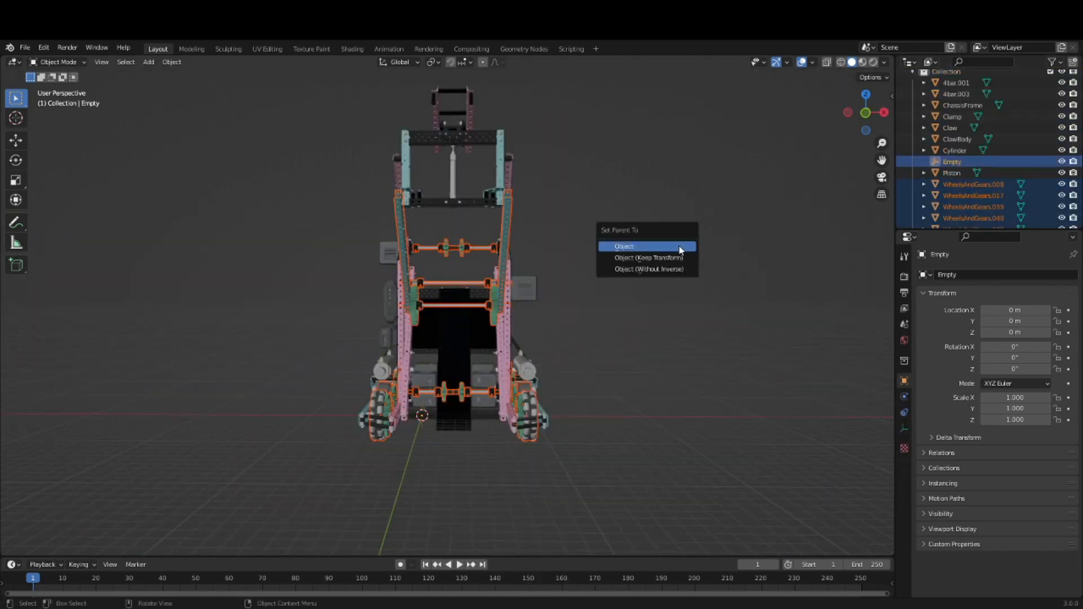
pyautogui.click(624, 246)
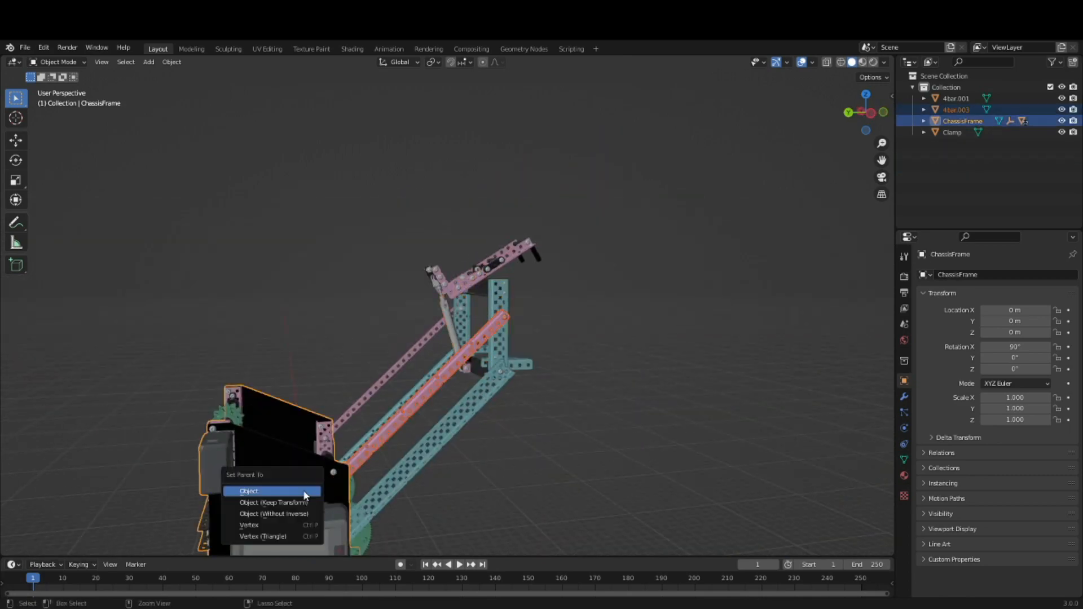
pyautogui.click(250, 492)
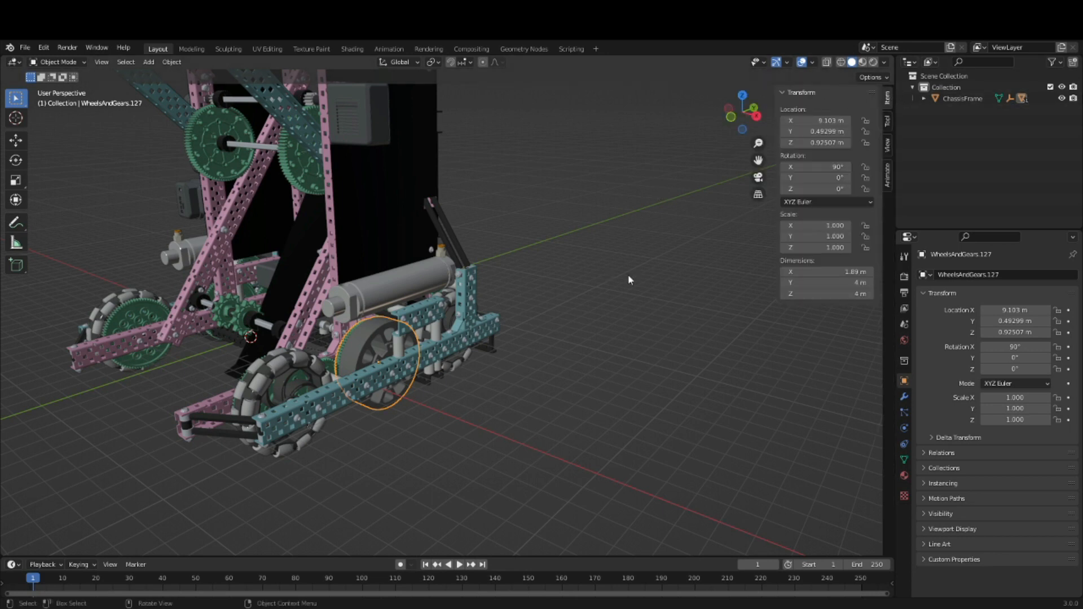
pyautogui.moveTo(816, 178)
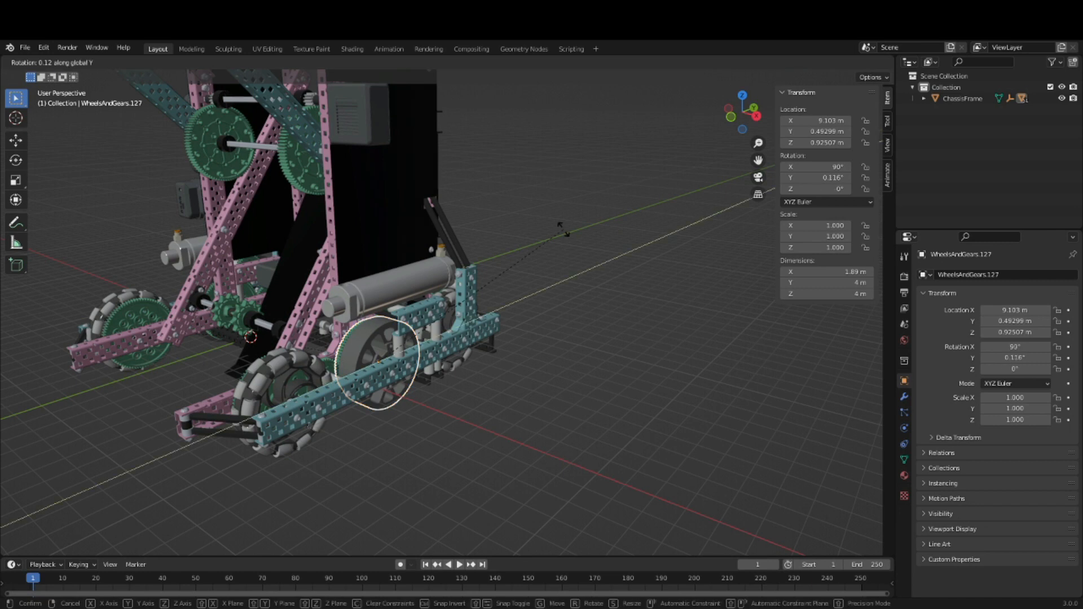
# Cancel the trial gear rotation and add a driver to WheelsAndGears.127's Rotation X.
pyautogui.press('X')
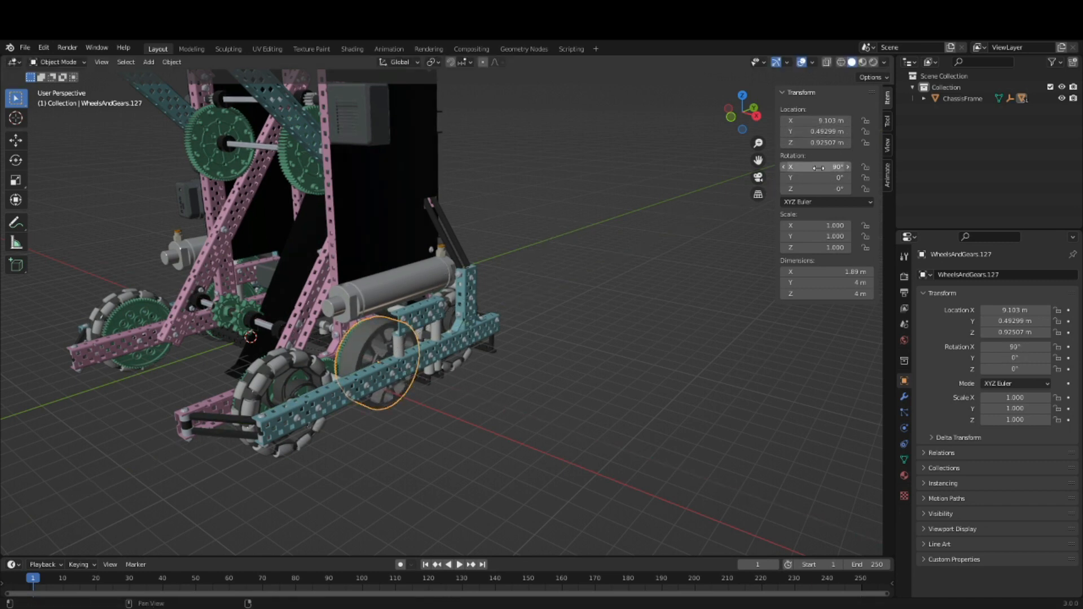
pyautogui.rightClick(818, 167)
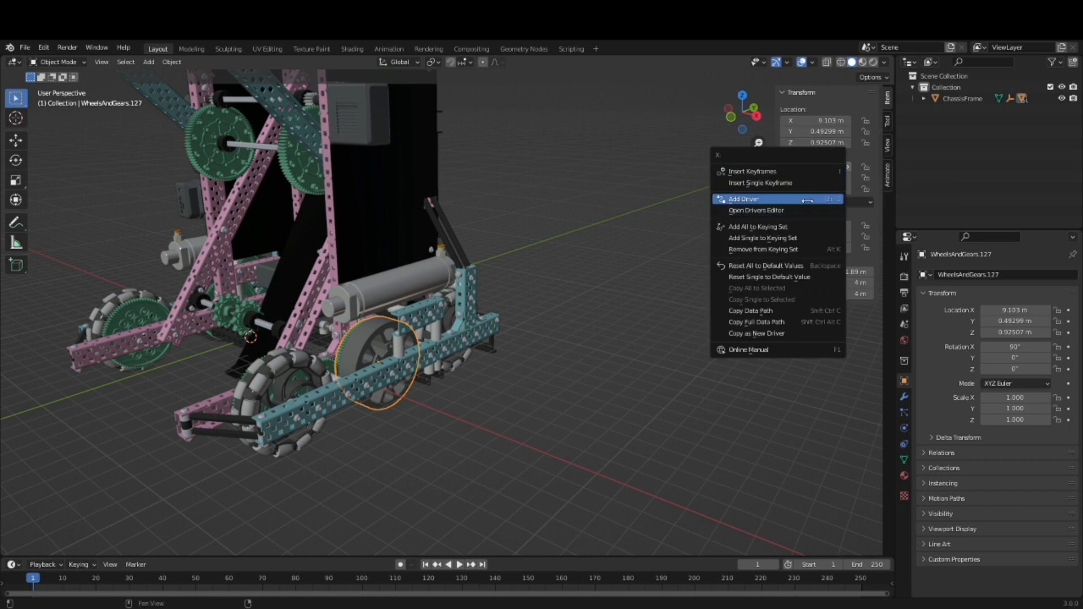
pyautogui.click(744, 199)
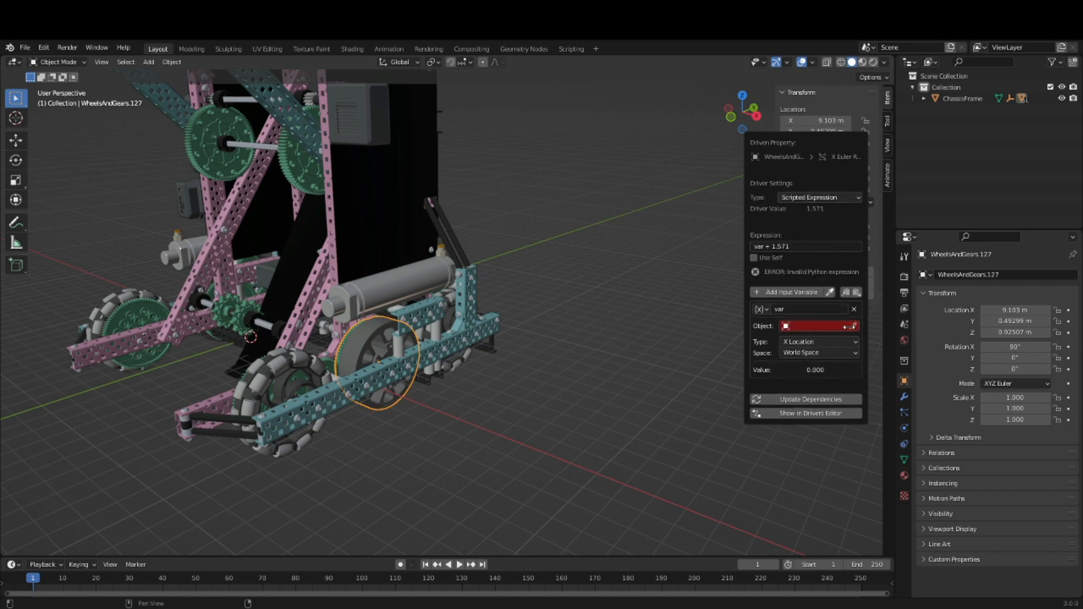
pyautogui.click(818, 326)
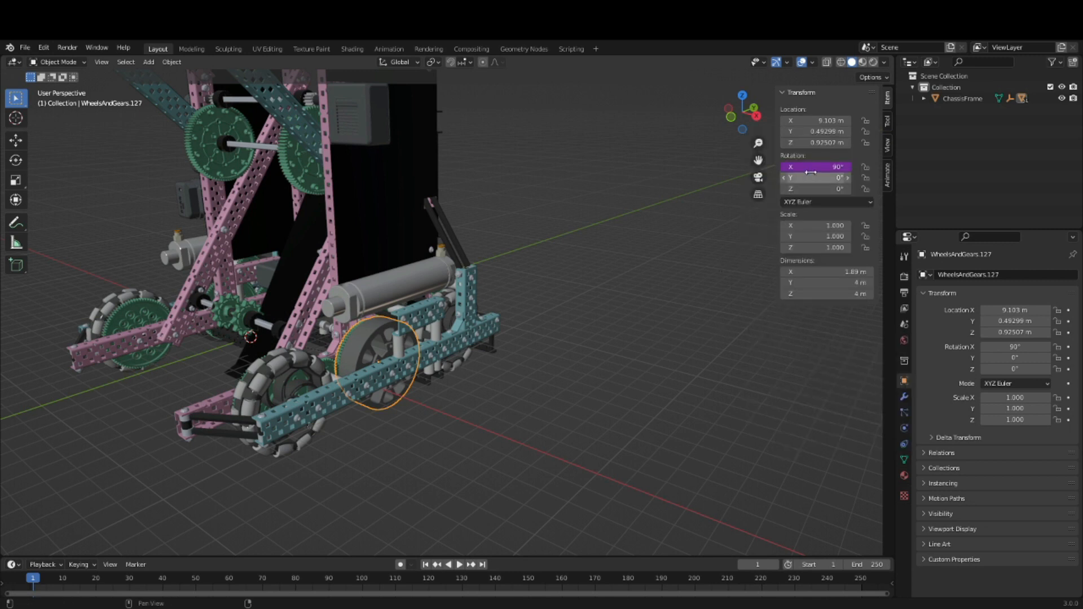
# Remove the driver from Rotation X and enter 90 degrees.
pyautogui.rightClick(817, 166)
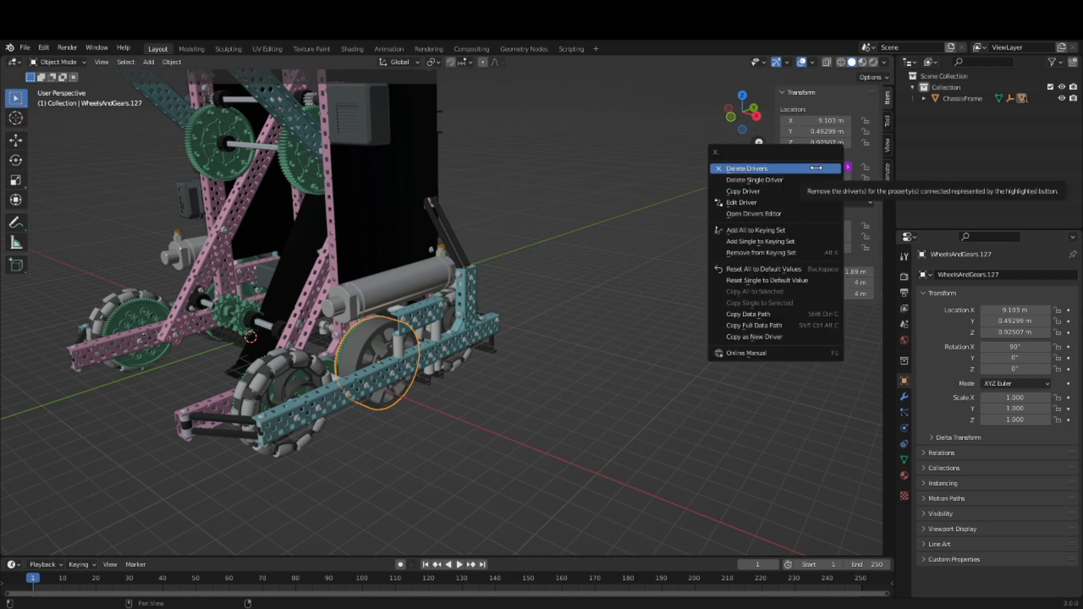
pyautogui.click(747, 168)
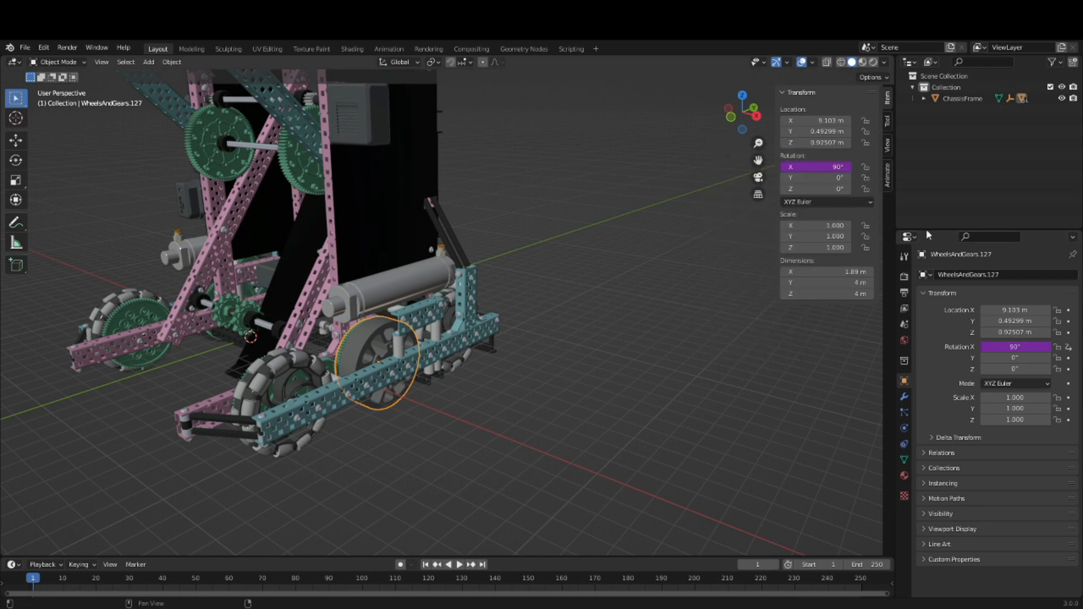
pyautogui.moveTo(293, 350)
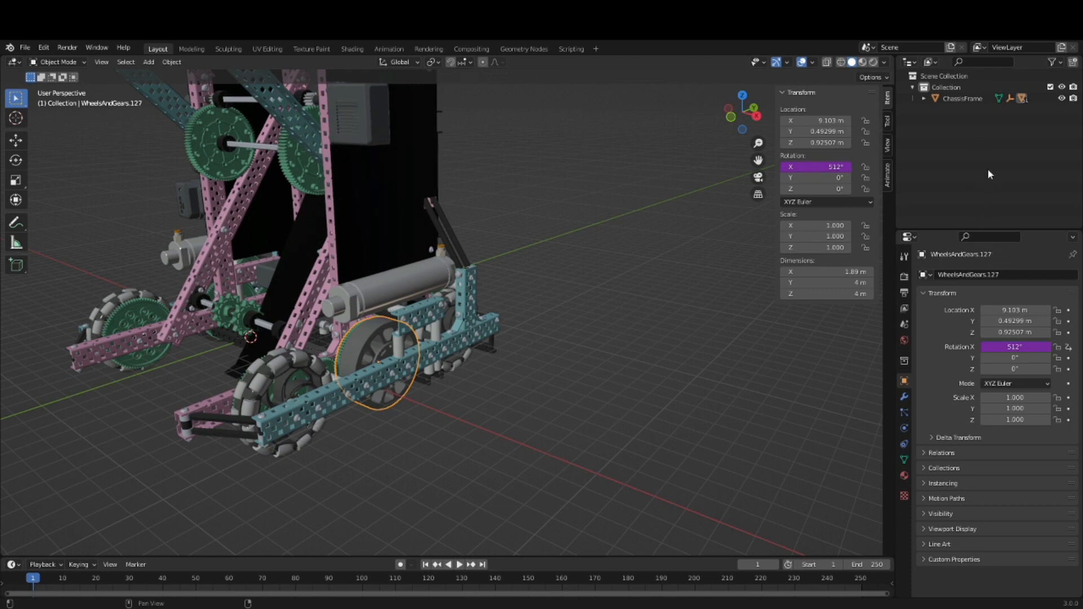
pyautogui.write('90°')
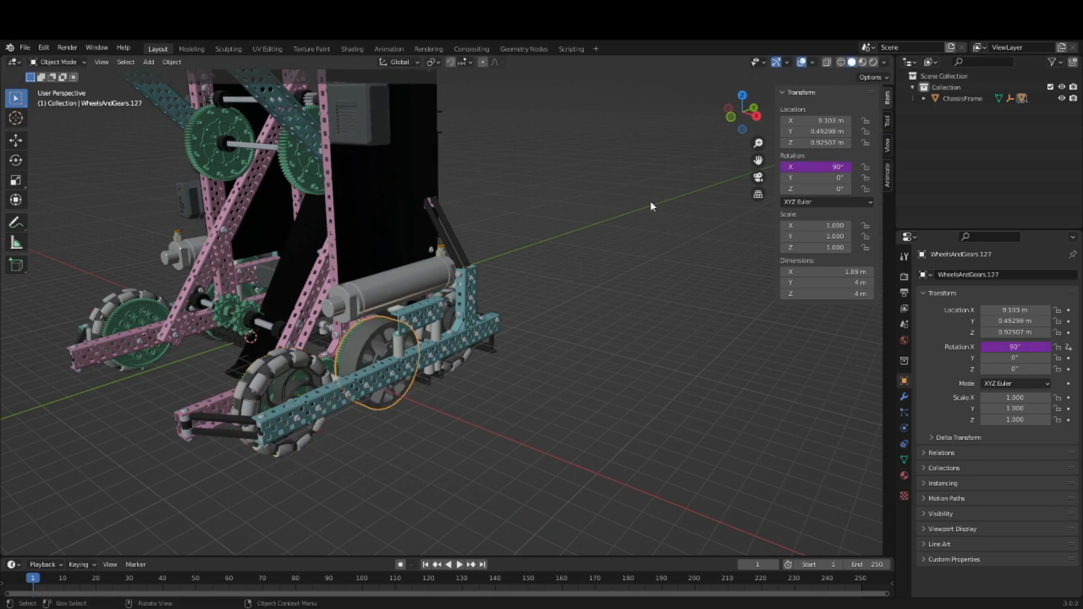
# Add drivers to the other drive wheels' Rotation X fields, one evaluating to −90°.
pyautogui.rightClick(817, 166)
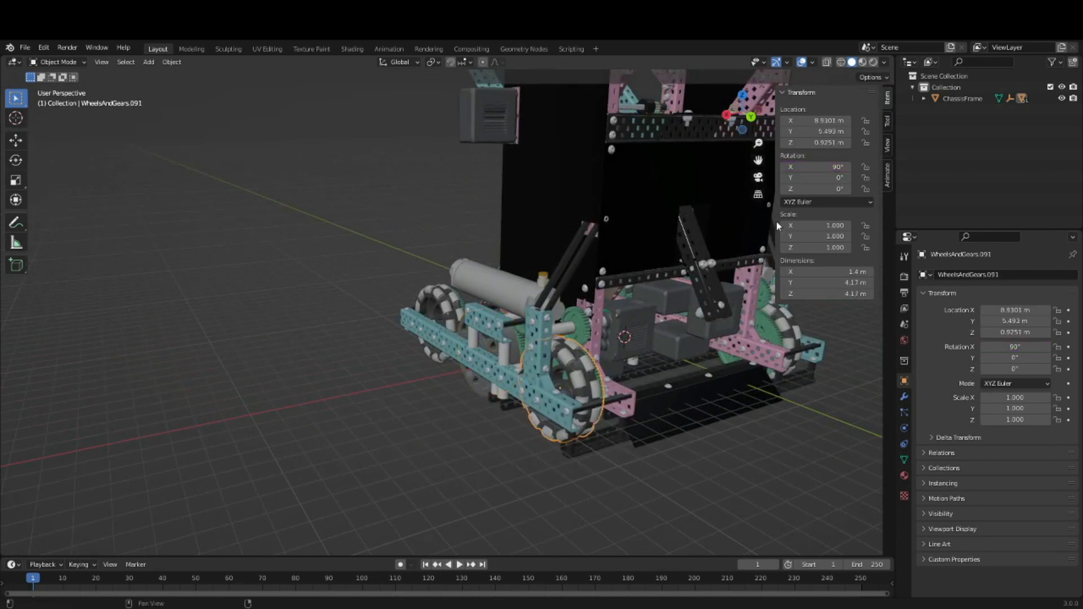
pyautogui.rightClick(826, 166)
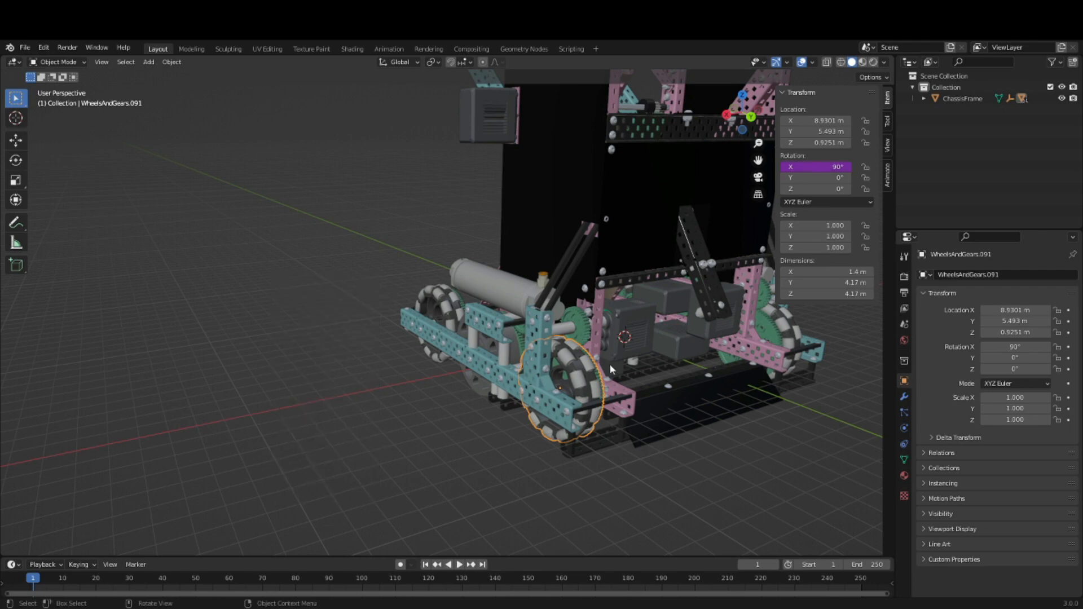
pyautogui.moveTo(608, 369); pyautogui.dragTo(526, 333)
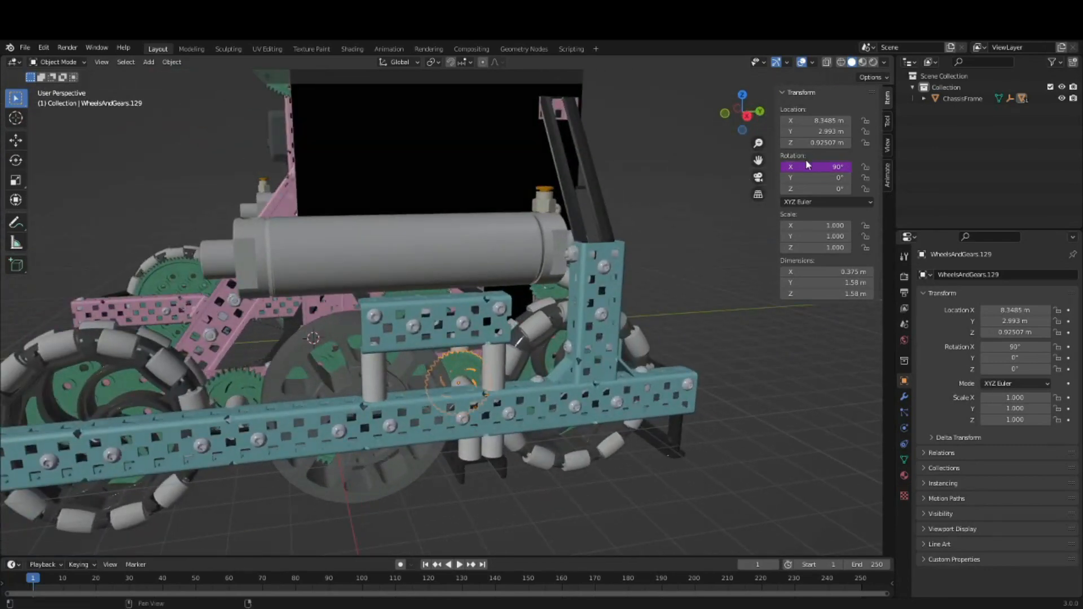
pyautogui.click(816, 166)
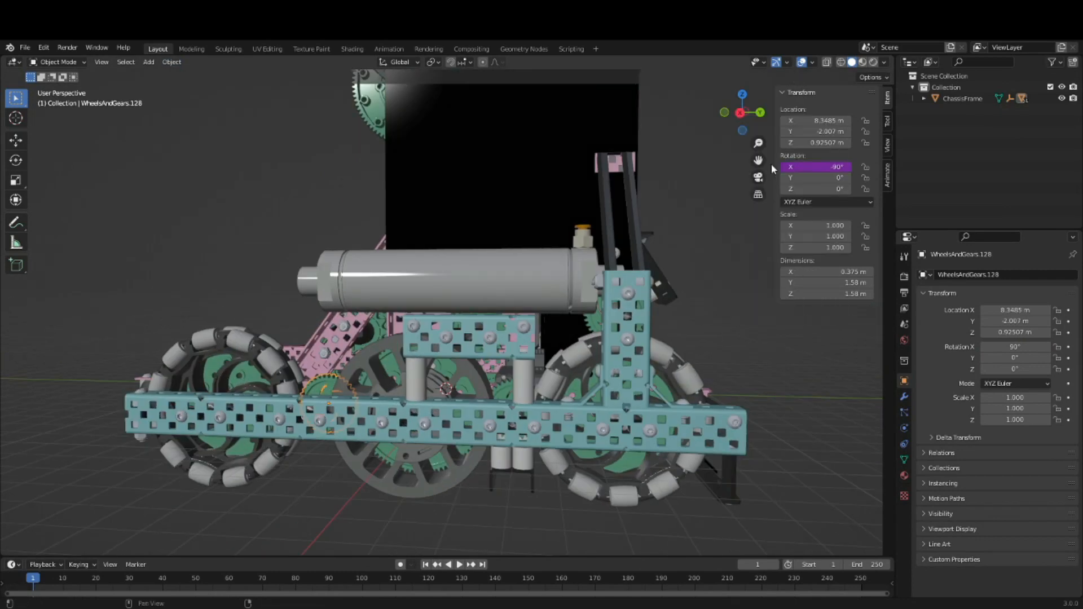
pyautogui.rightClick(818, 167)
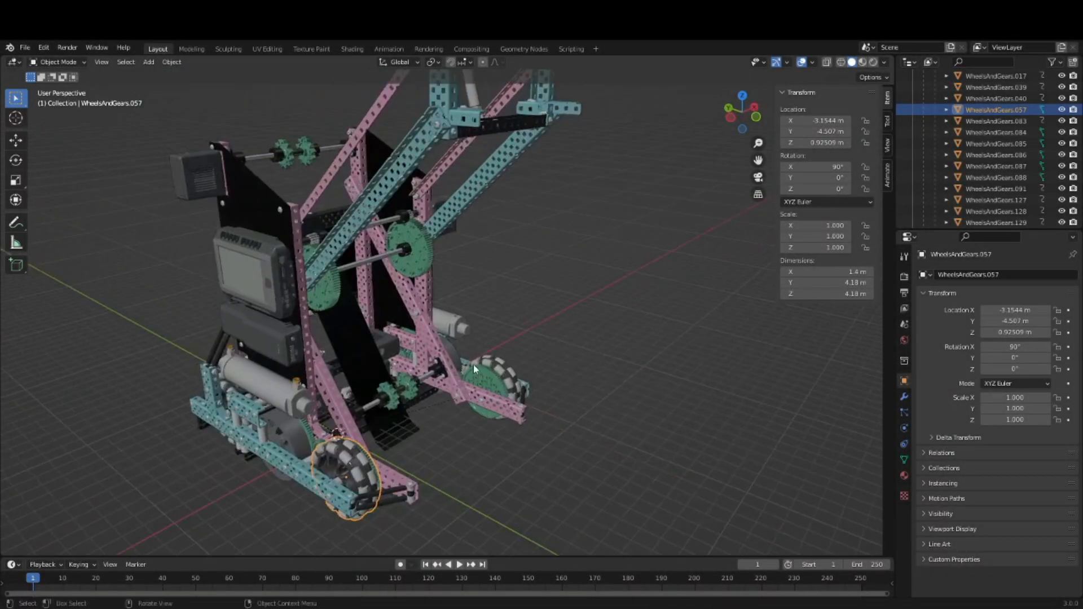
# Place the 3D cursor at the lift-arm gear's pivot and set the gear's origin there.
pyautogui.press('r')
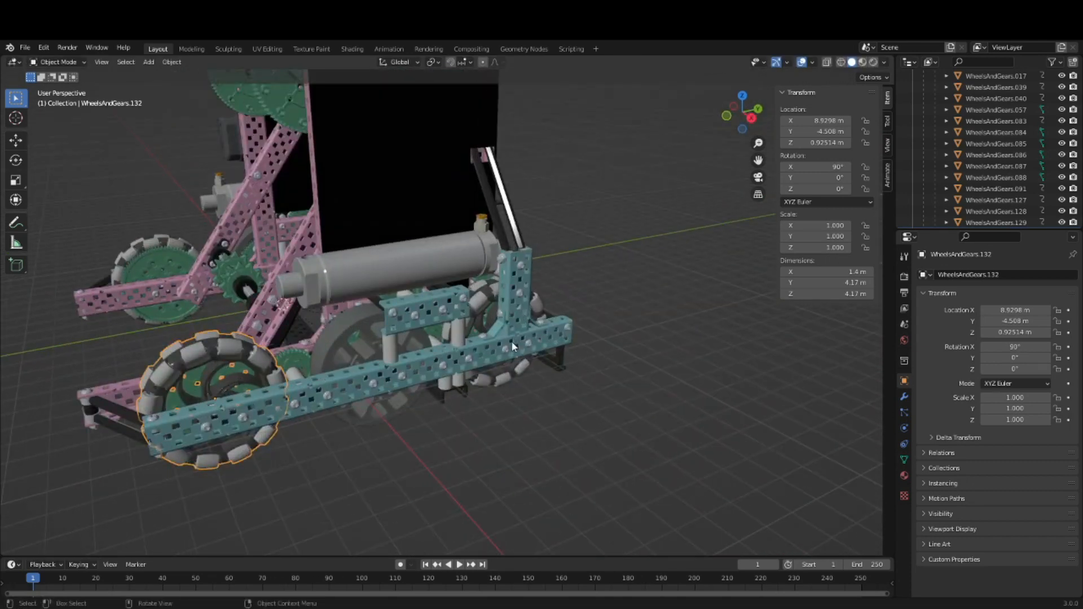
pyautogui.moveTo(513, 345); pyautogui.dragTo(183, 517)
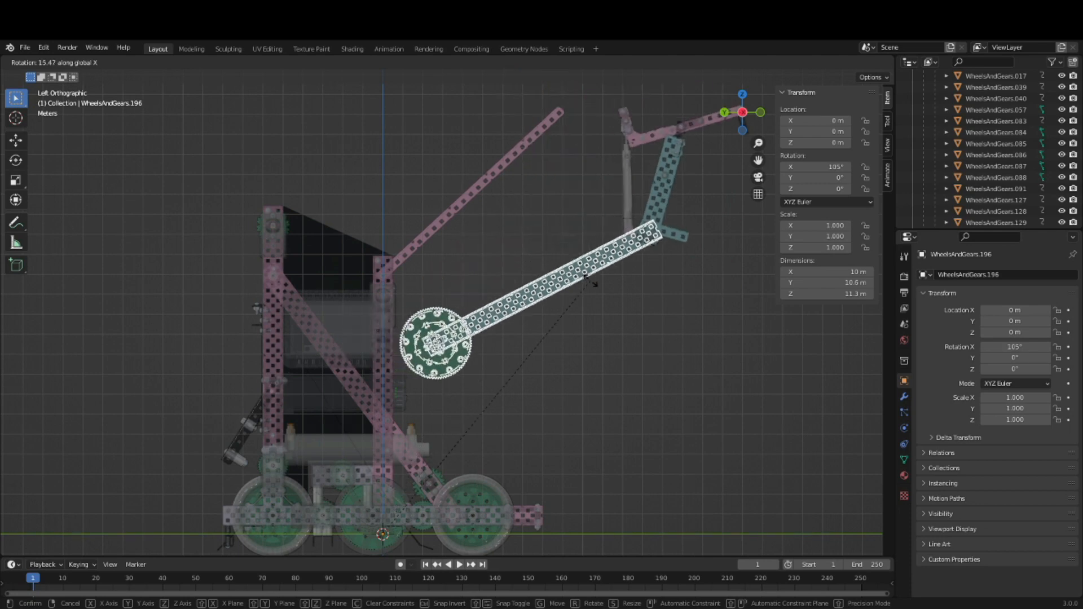
pyautogui.click(459, 413)
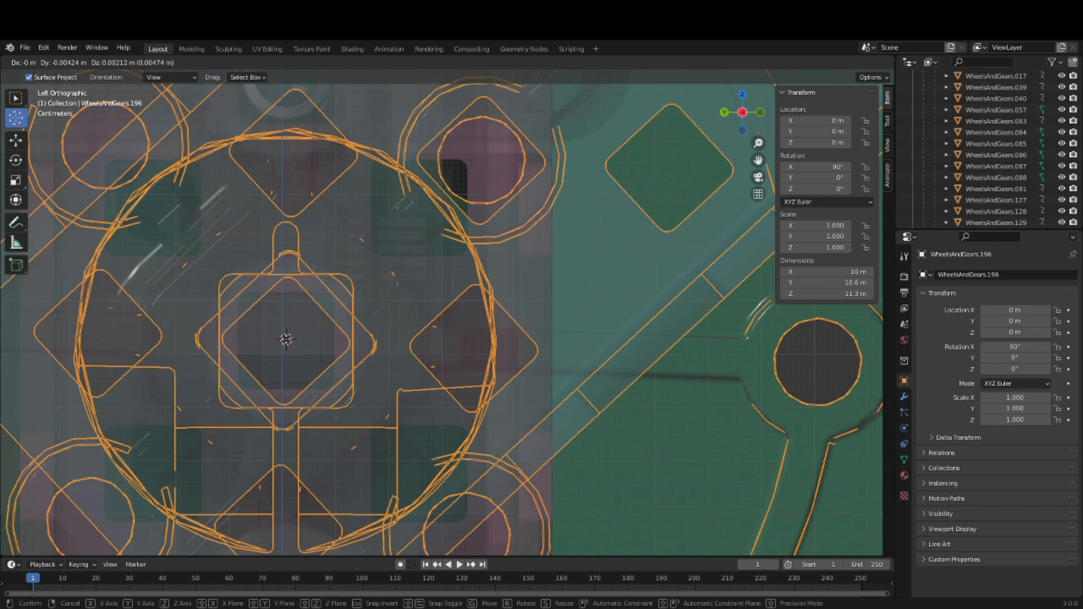
pyautogui.click(171, 62)
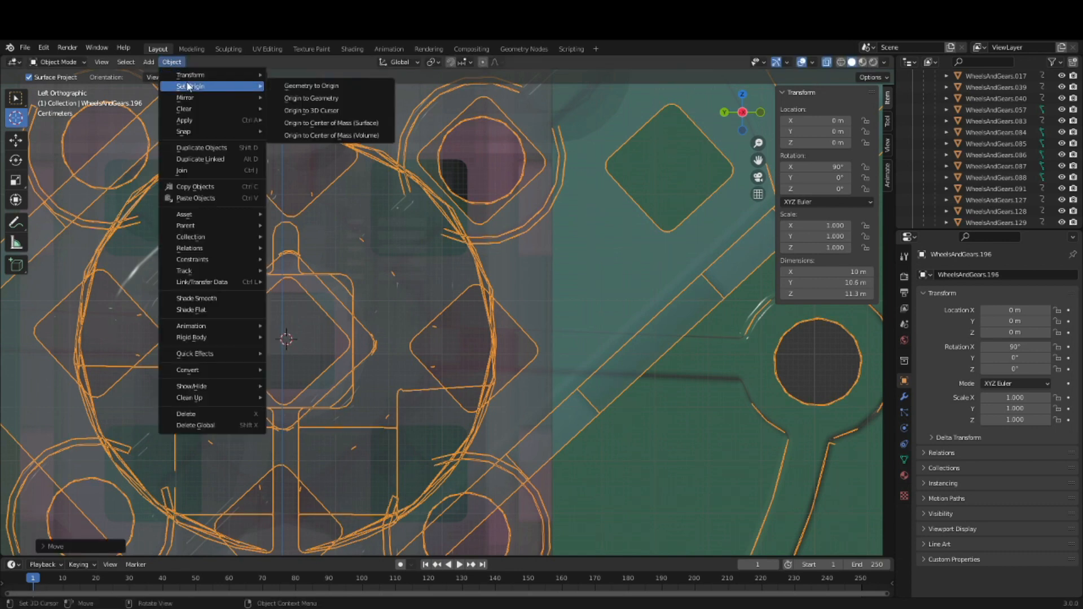
pyautogui.click(312, 98)
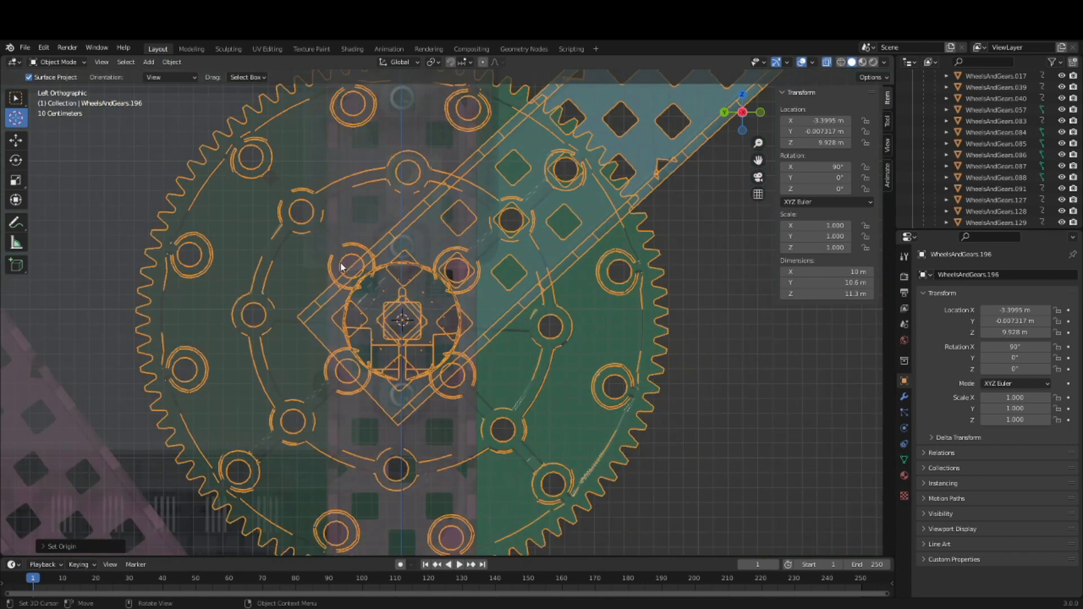
pyautogui.press('Tab')
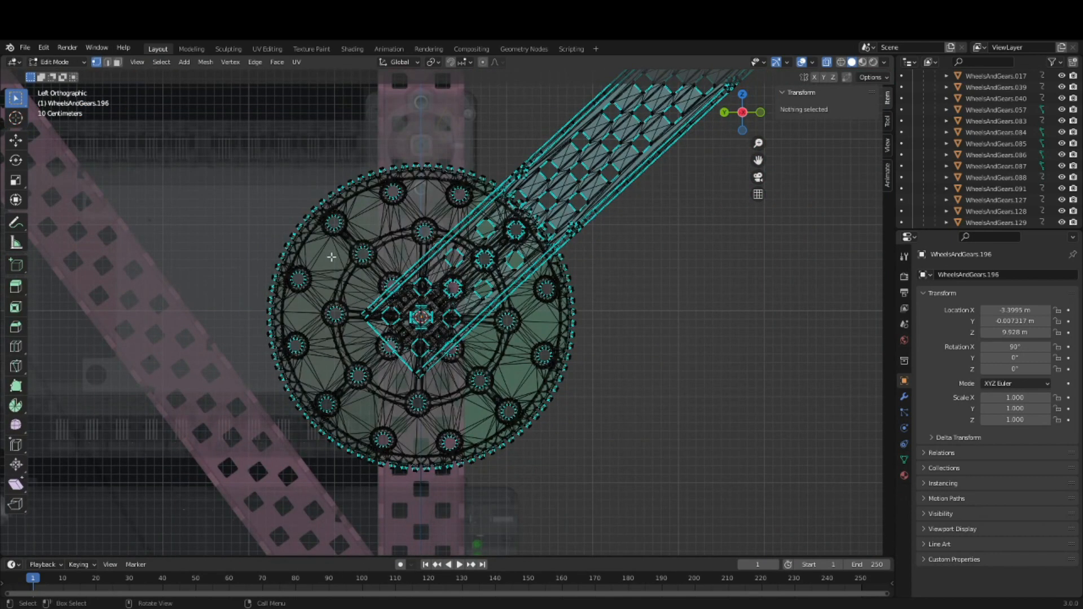
pyautogui.press('Tab')
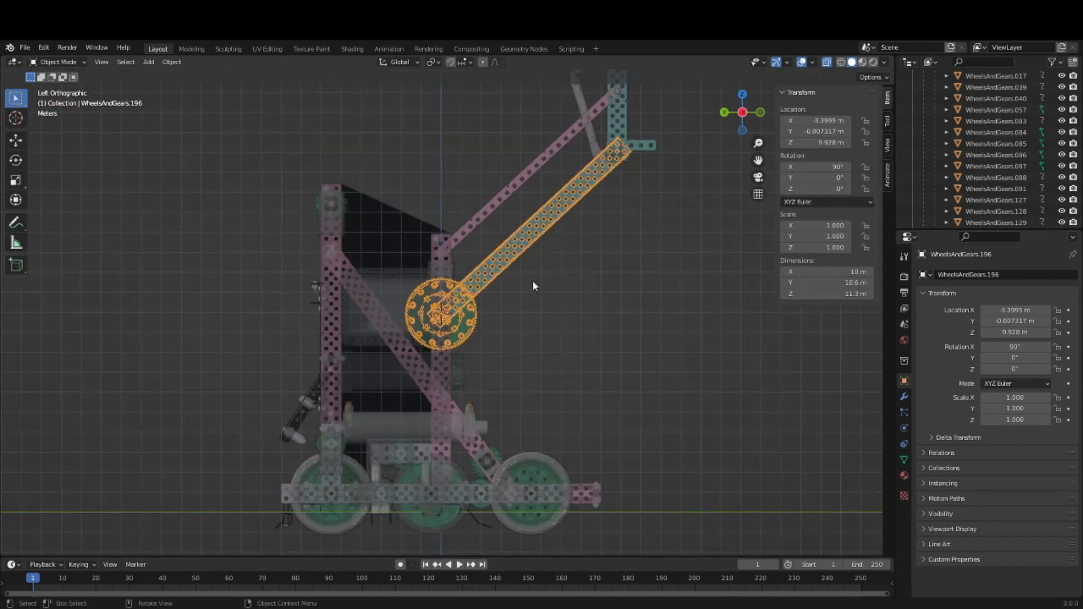
# Set the 4bar.003 arm bar's origin to its pivot joint.
pyautogui.press('r')
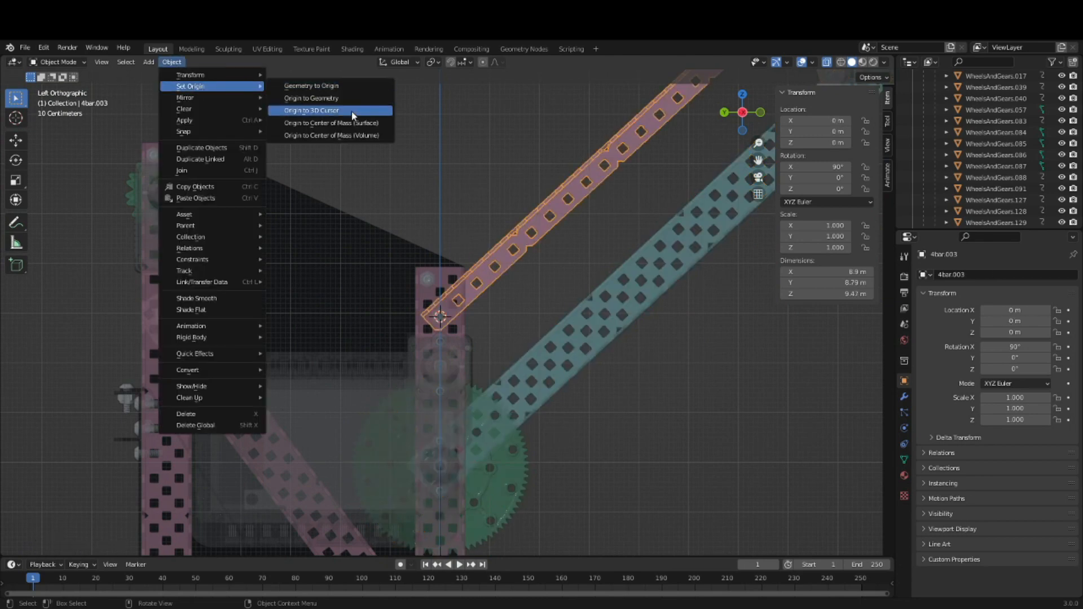
pyautogui.click(312, 110)
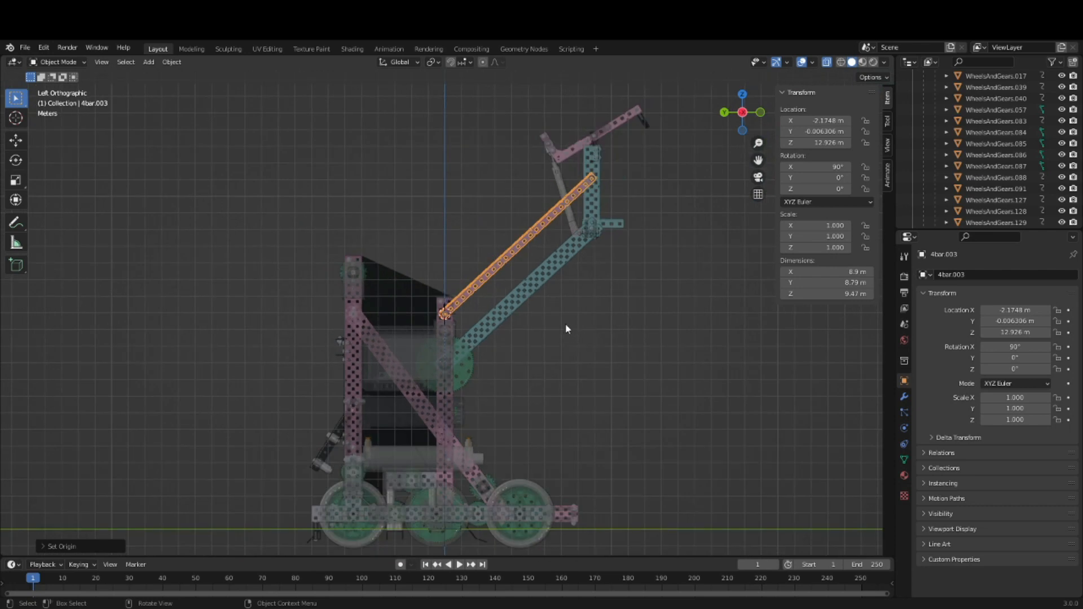
pyautogui.press('r')
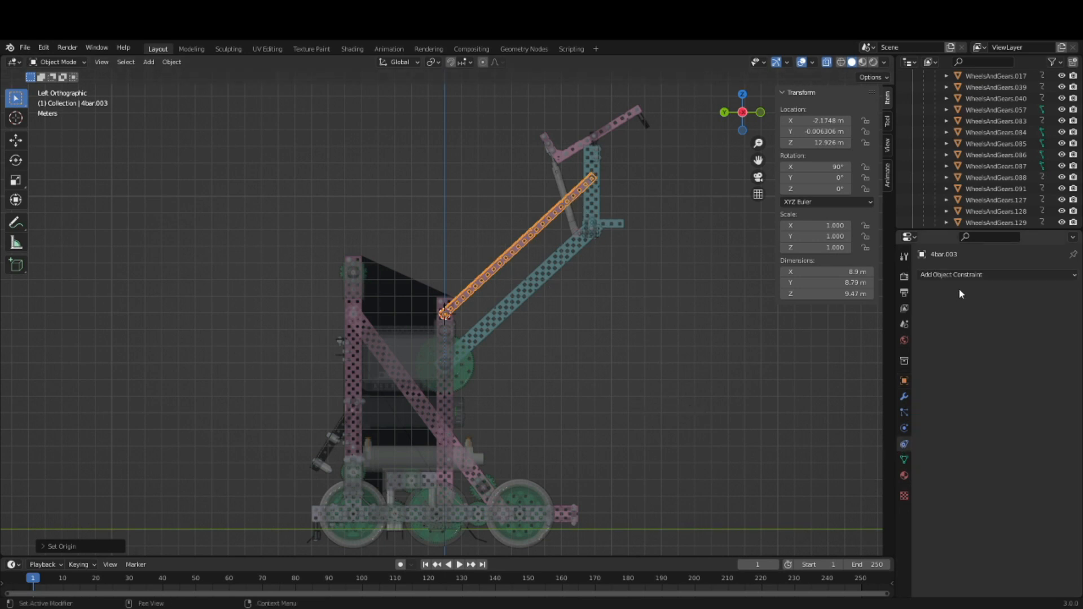
# Open the Object Constraint Properties tab for the arm gear.
pyautogui.click(952, 274)
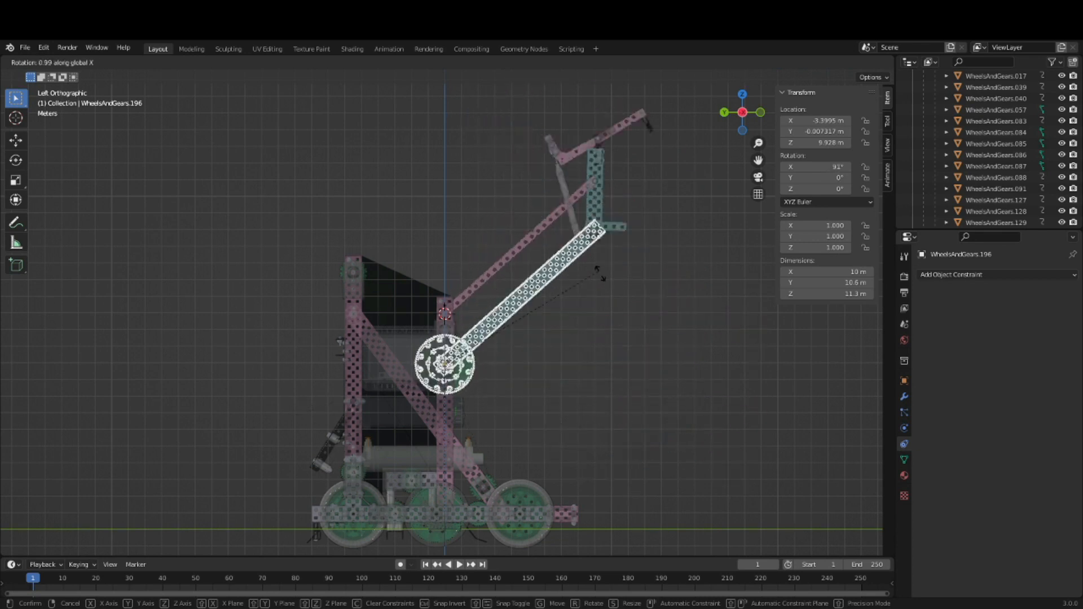
pyautogui.moveTo(635, 312)
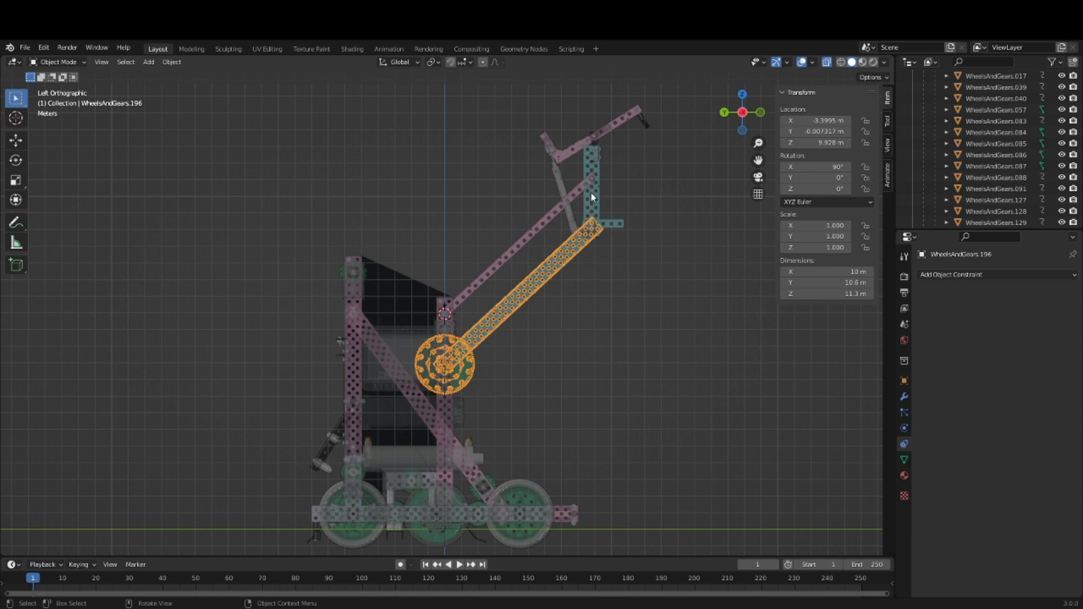
pyautogui.moveTo(596, 166)
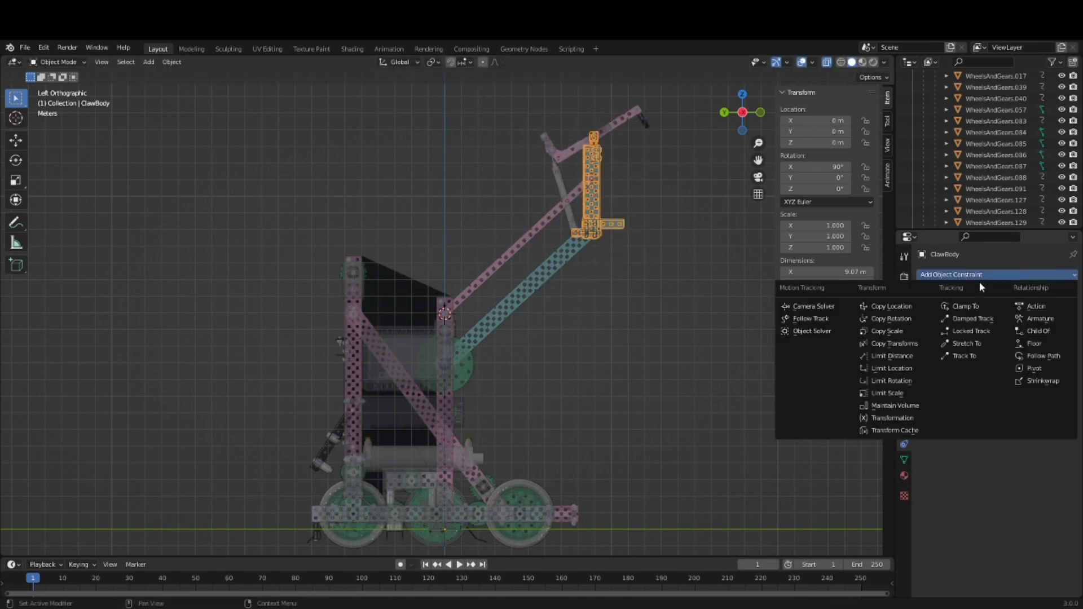
pyautogui.moveTo(890, 318)
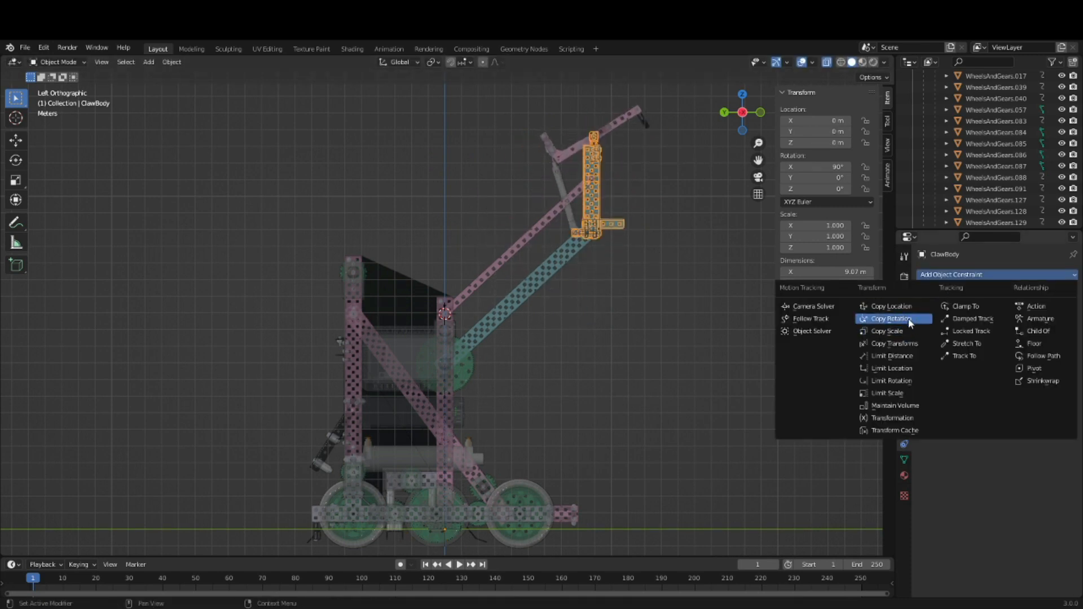
# Add a Limit Rotation constraint to ClawBody and set its origin to the 3D cursor.
pyautogui.click(891, 381)
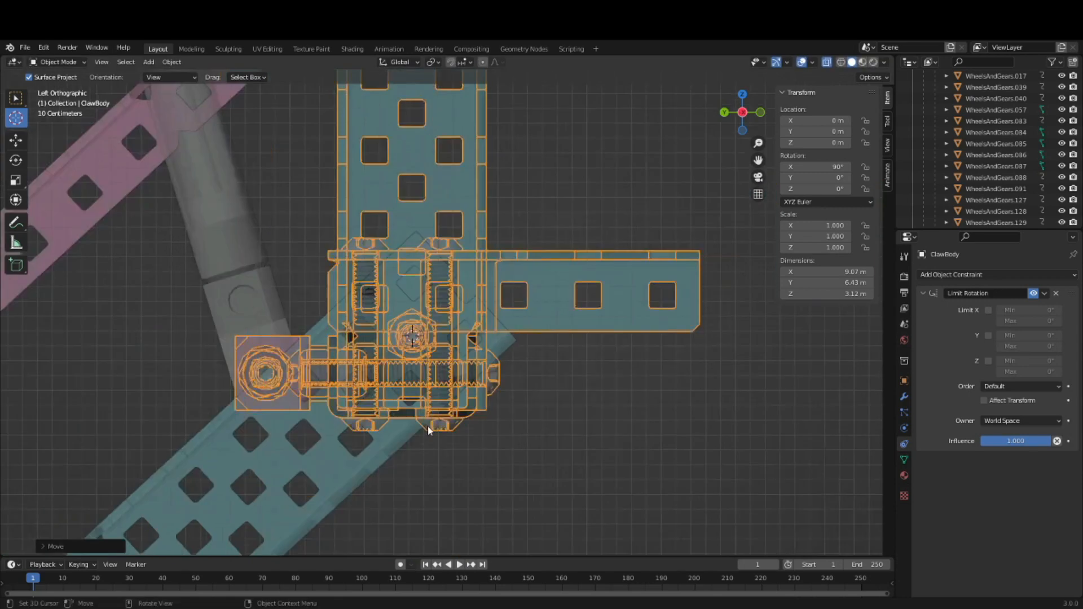
pyautogui.click(171, 62)
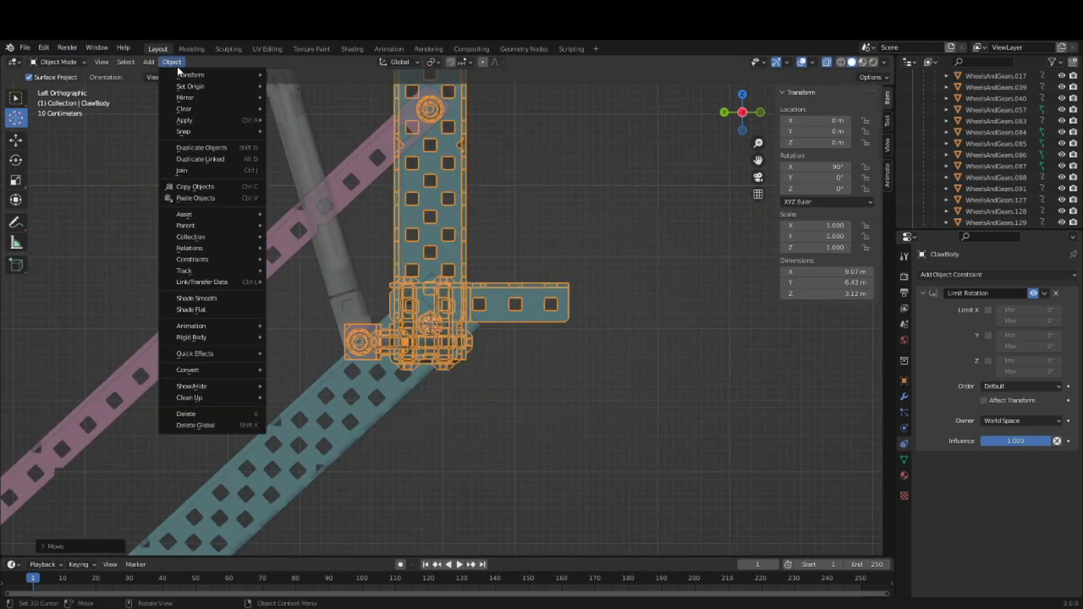
pyautogui.moveTo(191, 86)
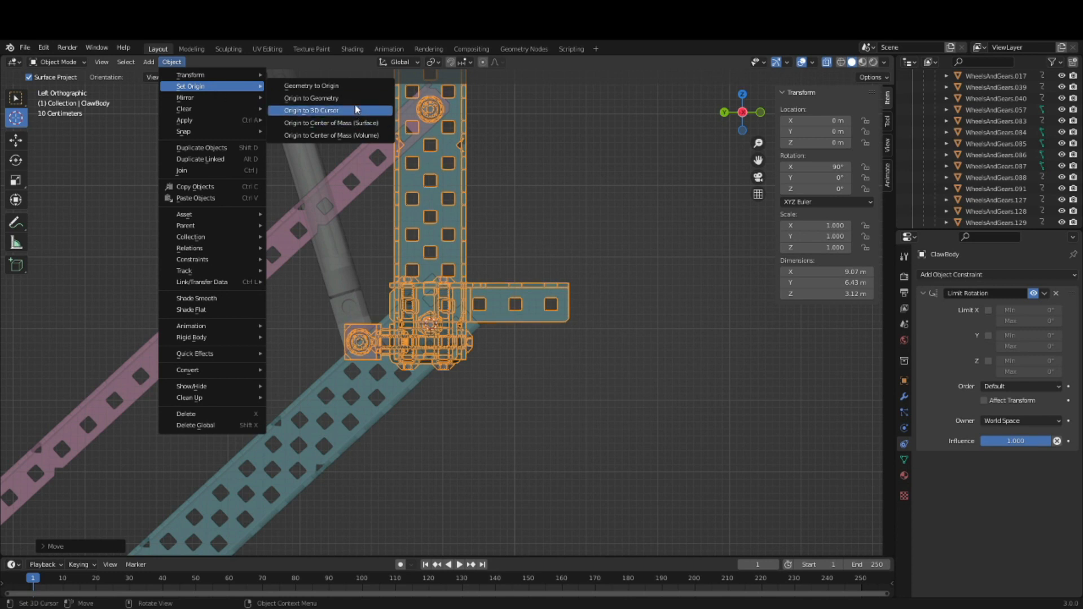
pyautogui.click(311, 110)
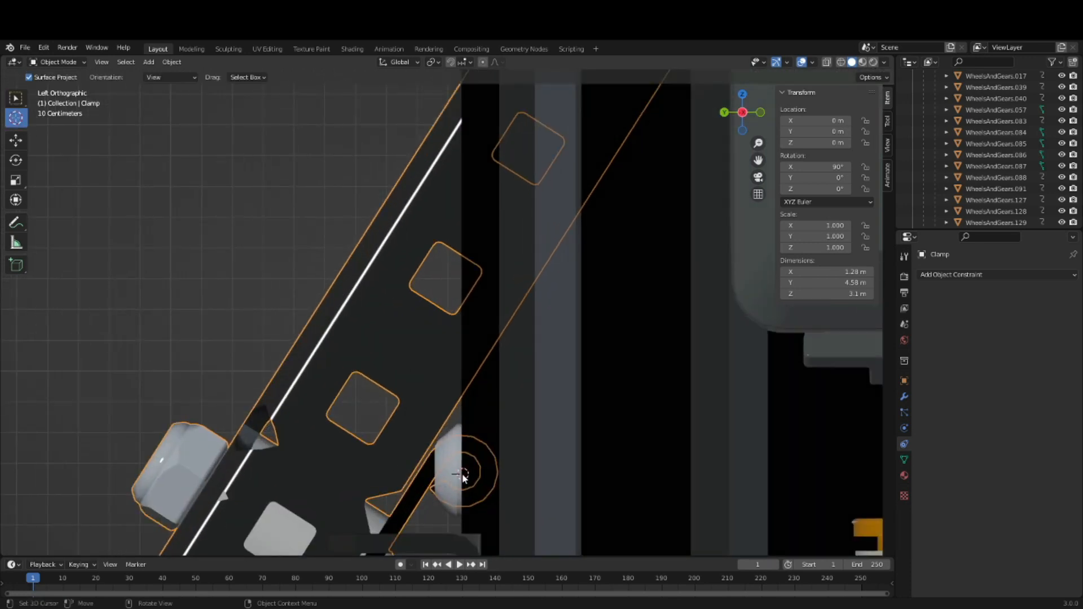
# Move the Clamp, then set its origin to the 3D cursor on the hinge.
pyautogui.press('g')
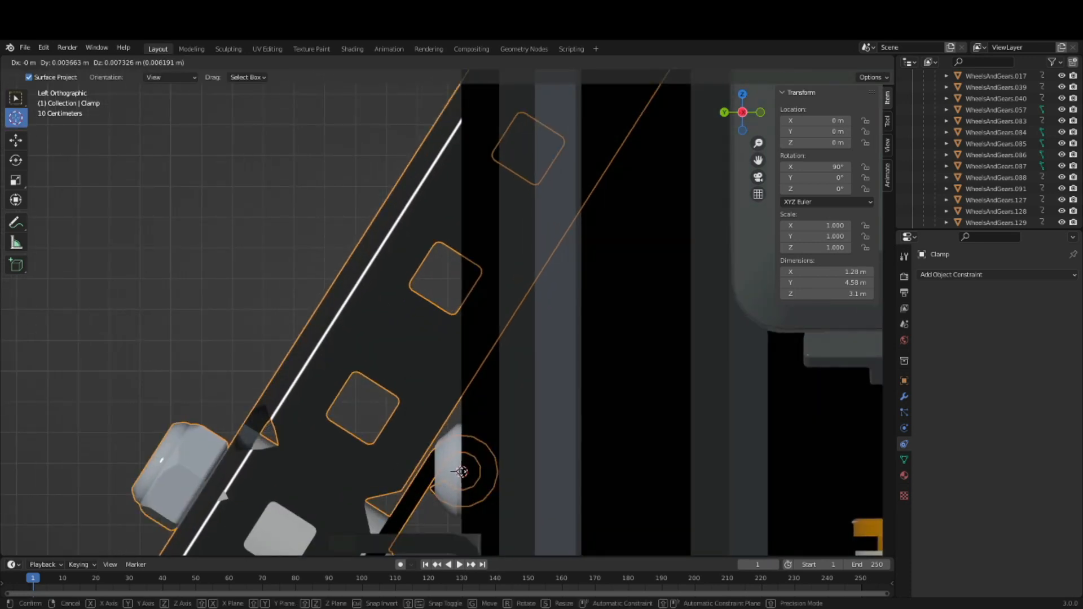
pyautogui.click(171, 62)
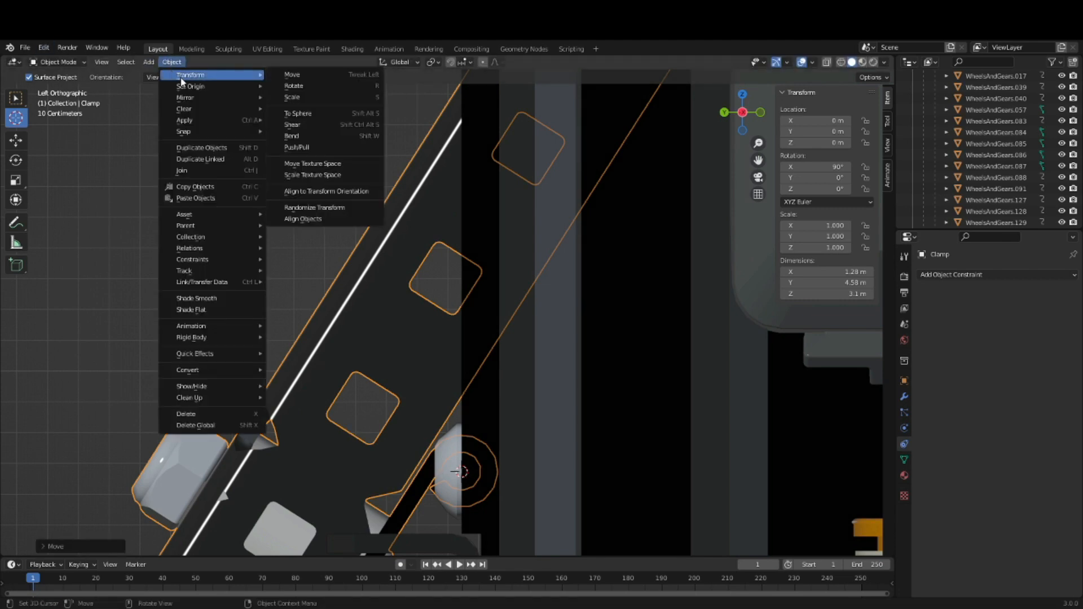
pyautogui.moveTo(187, 97)
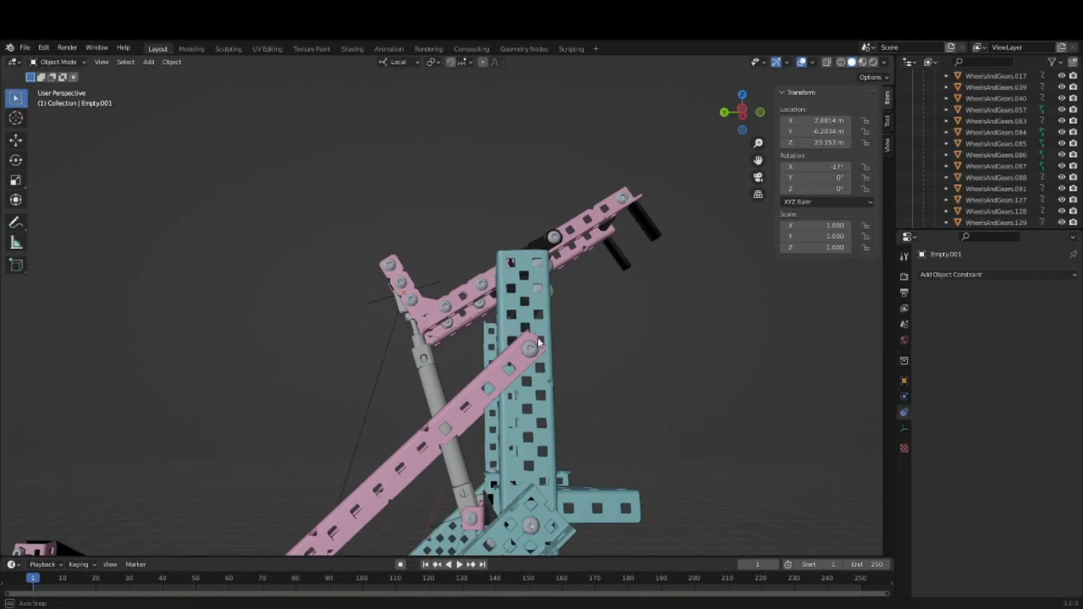
# Add Track To constraints: Empty targets Empty.001, and Empty.001 targets the lower Empty.
pyautogui.moveTo(539, 342); pyautogui.dragTo(604, 356)
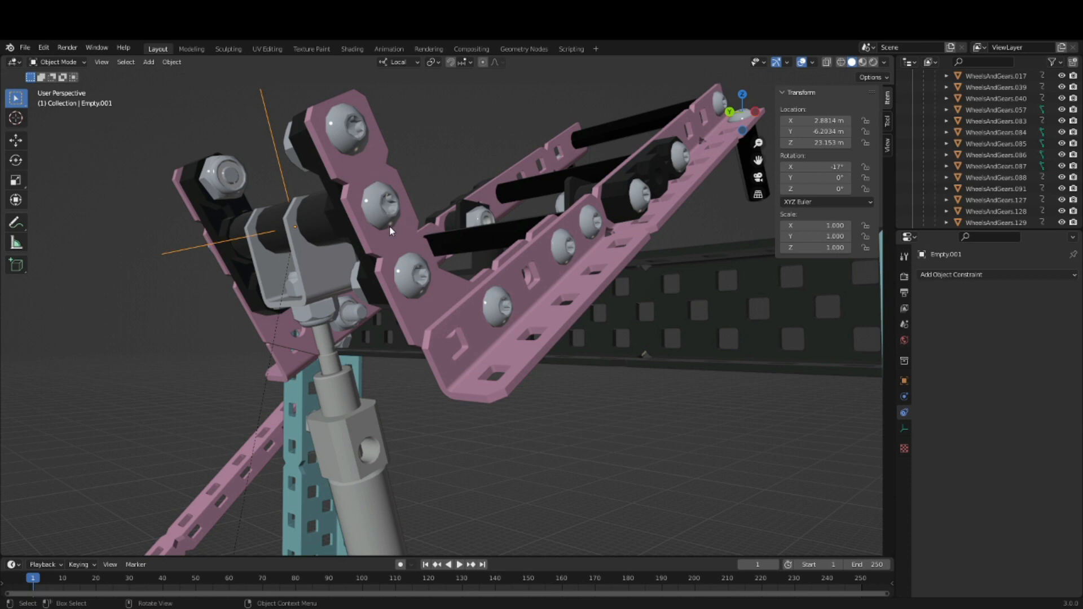
pyautogui.moveTo(452, 279)
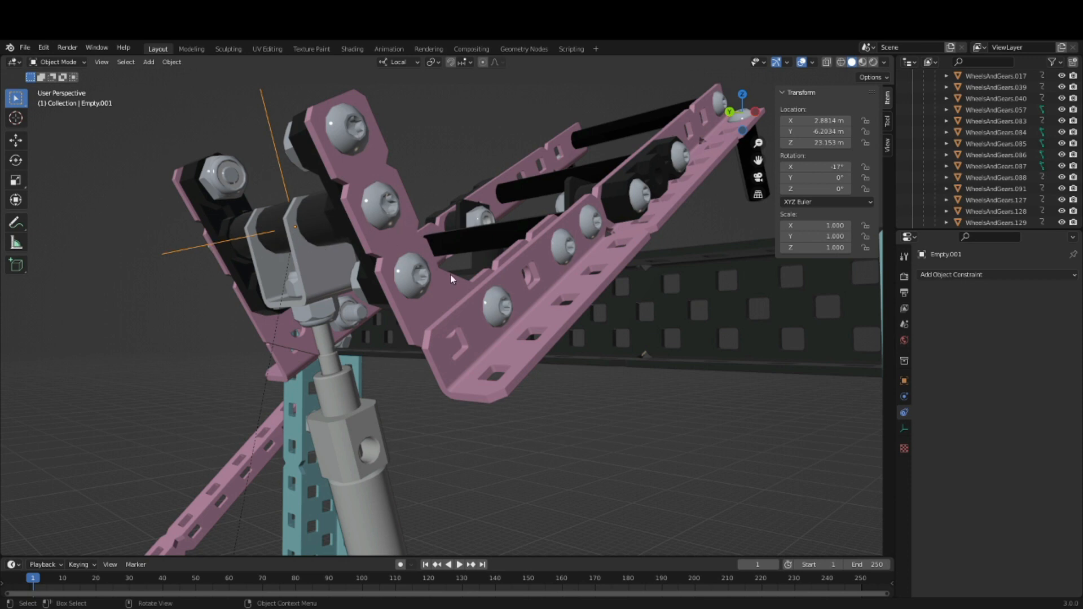
pyautogui.click(300, 267)
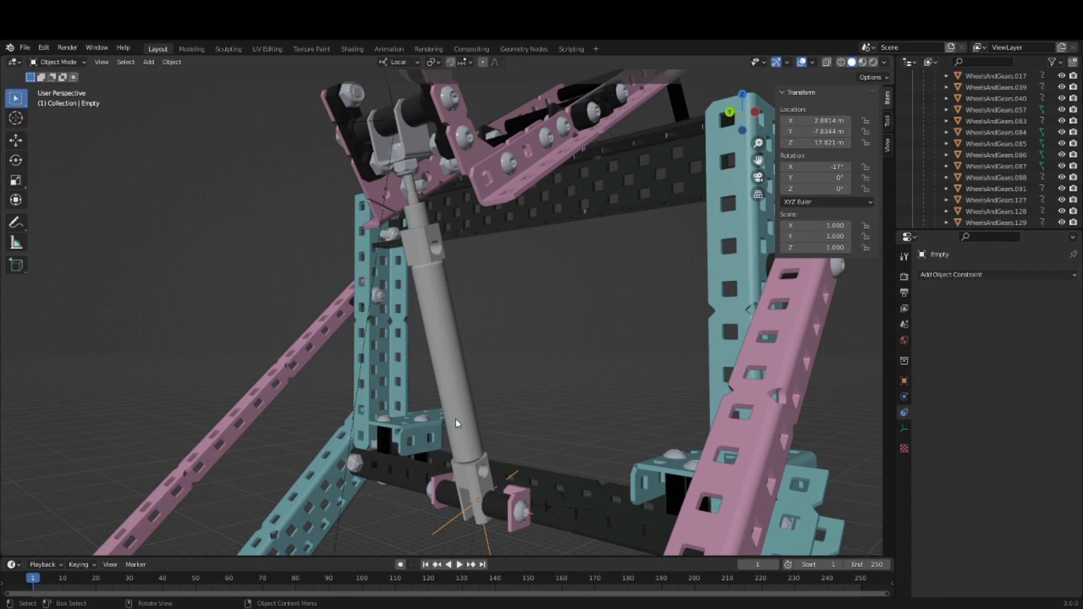
pyautogui.moveTo(460, 399)
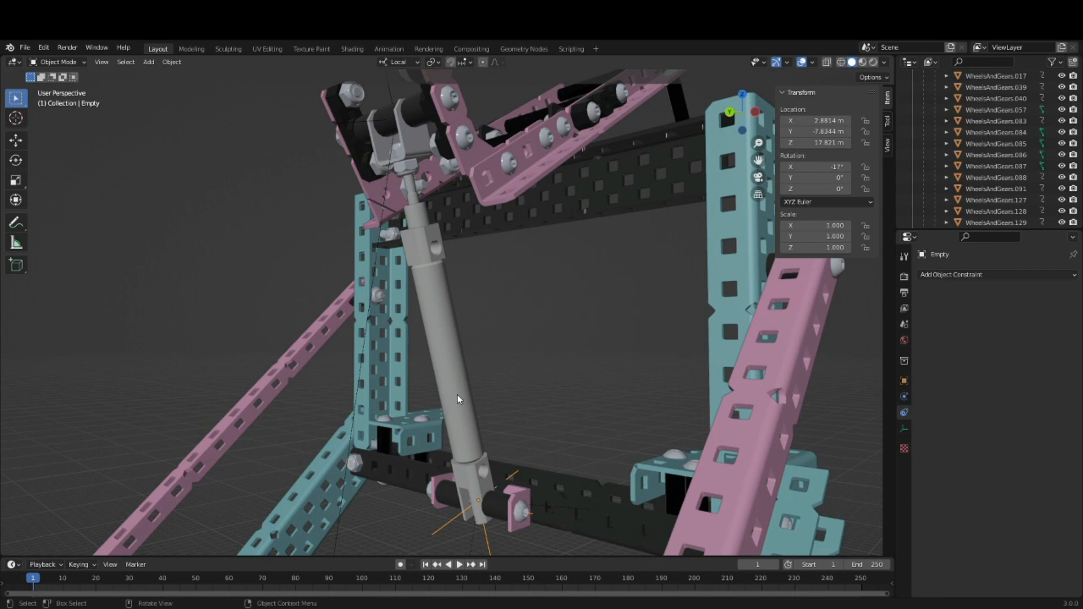
pyautogui.click(996, 274)
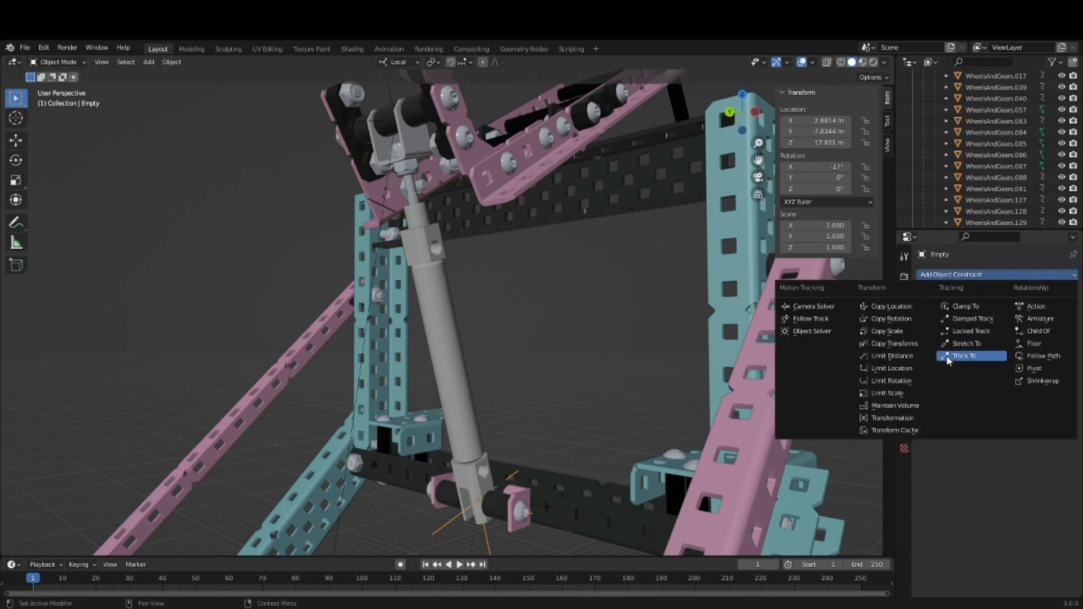
pyautogui.click(964, 355)
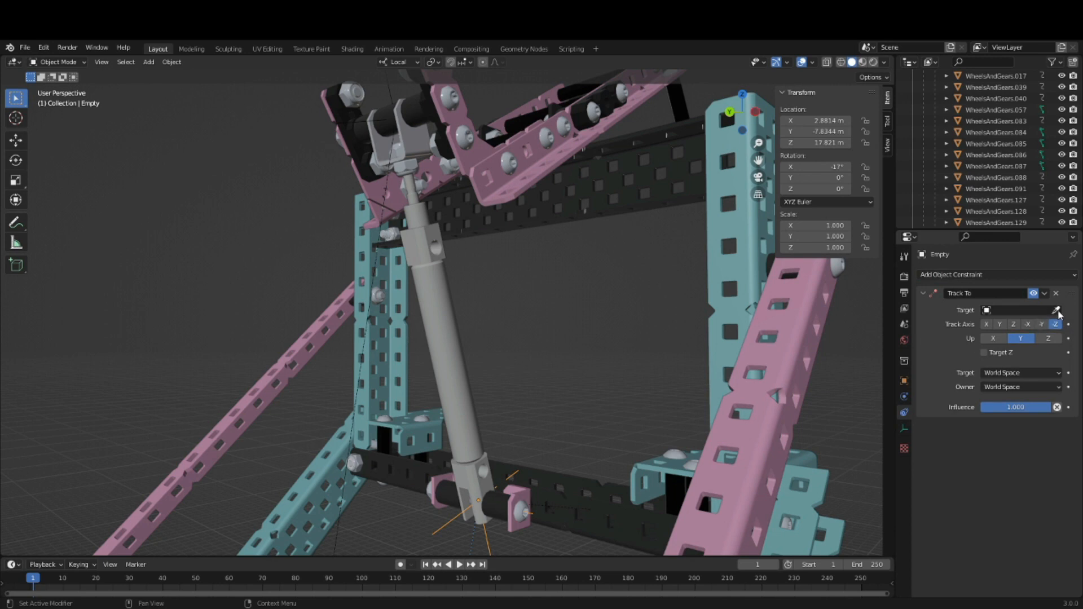
pyautogui.click(1055, 310)
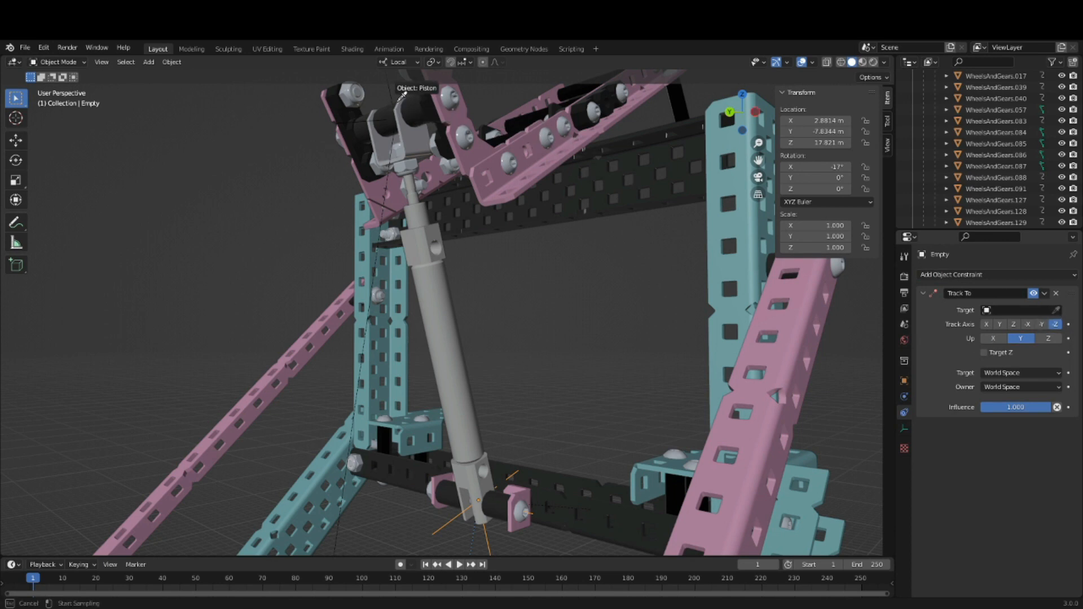
pyautogui.click(1017, 310)
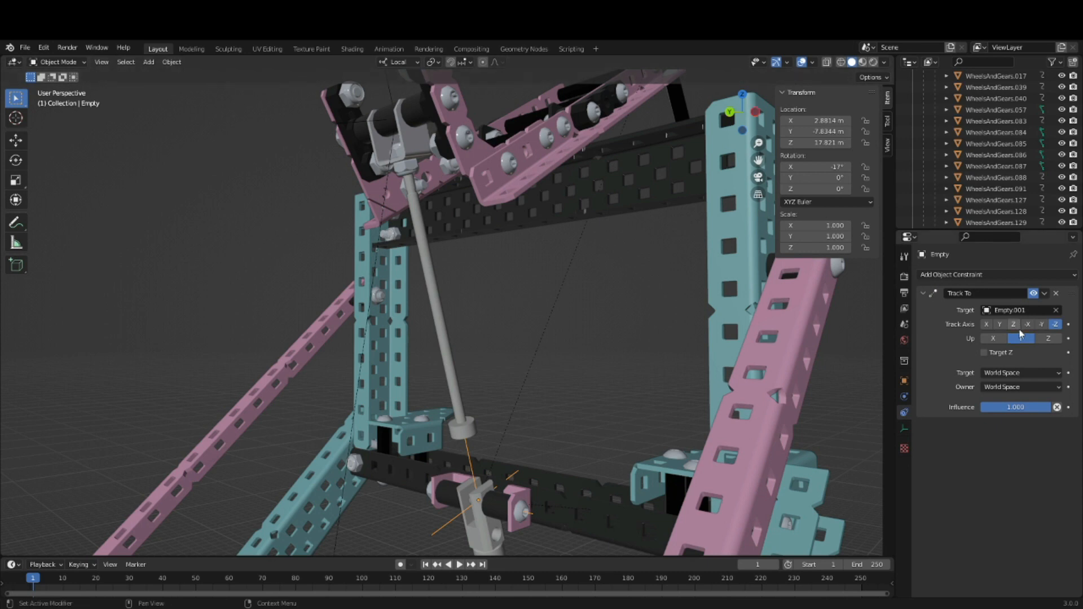
pyautogui.click(1021, 338)
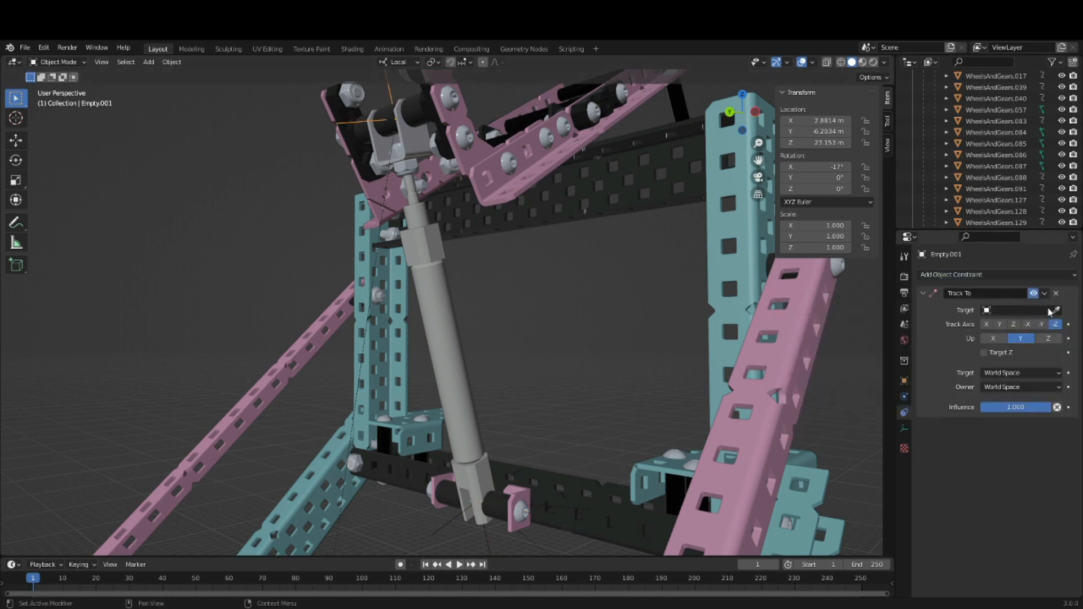
pyautogui.click(1016, 310)
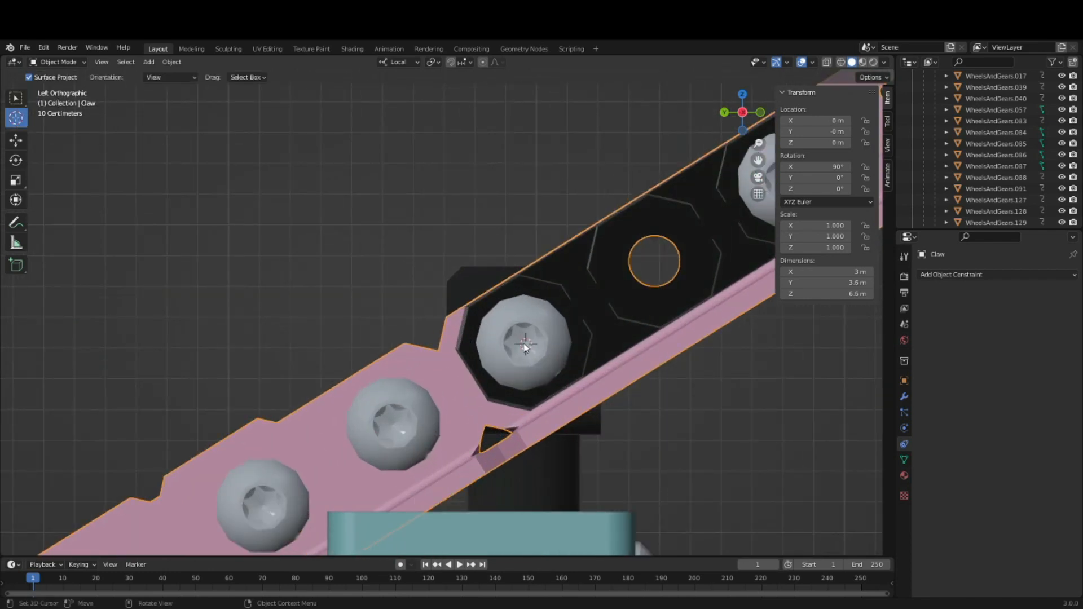
# Set the Claw's origin to the 3D cursor at its pivot bolt.
pyautogui.click(172, 63)
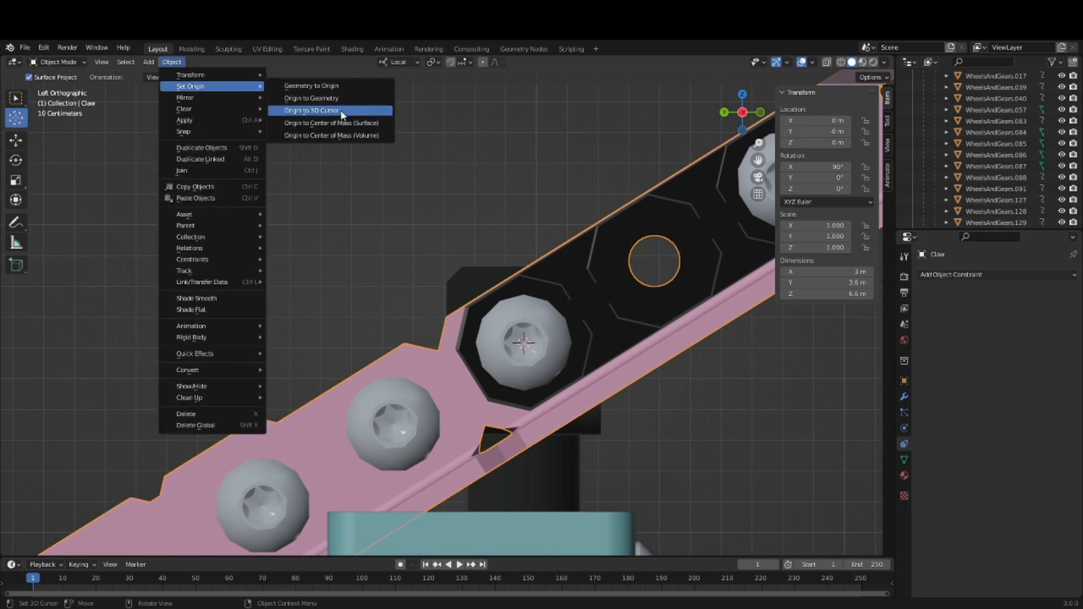
pyautogui.click(311, 110)
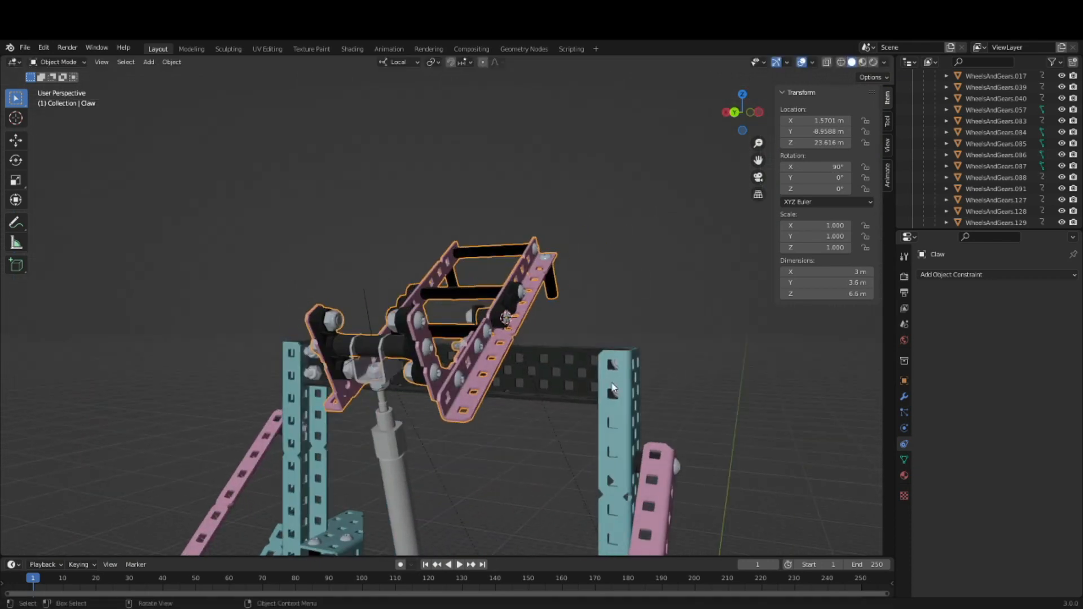
pyautogui.press('R')
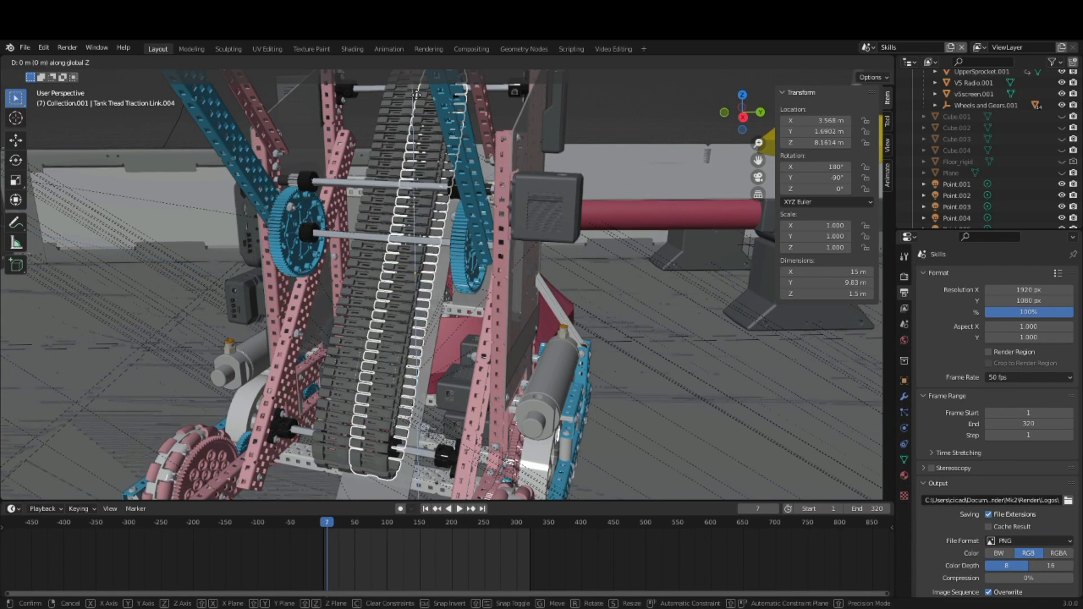
pyautogui.moveTo(385, 365)
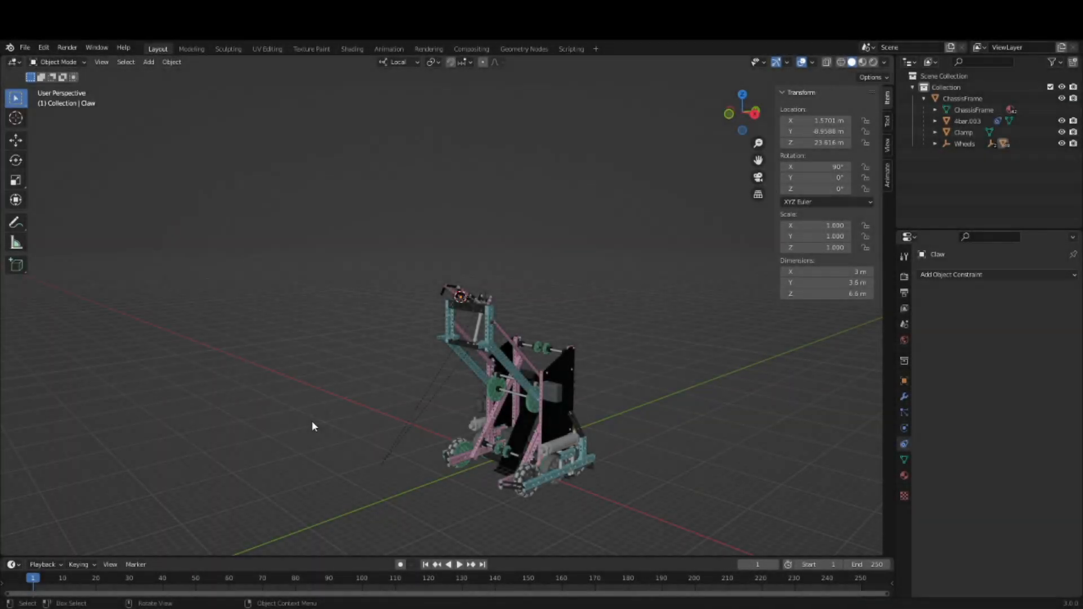
pyautogui.moveTo(338, 421)
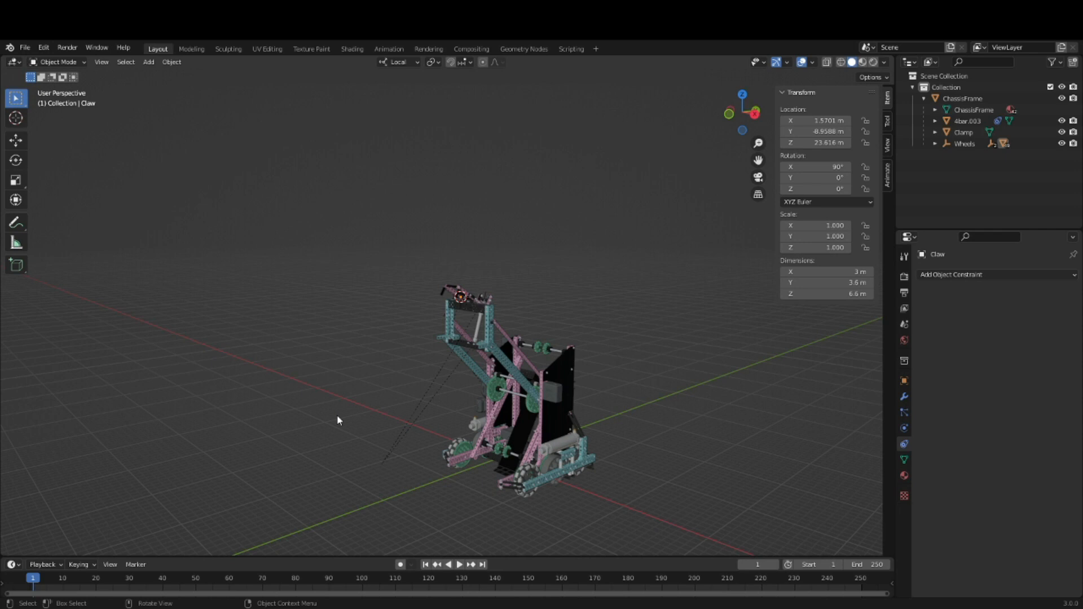
pyautogui.moveTo(420, 429)
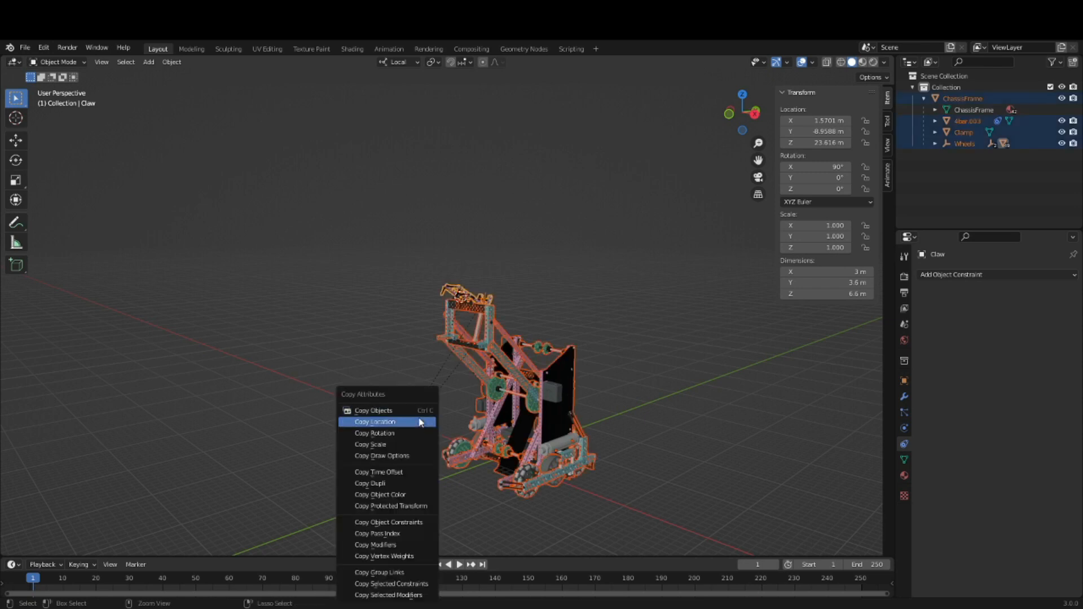
# Copy the 55 selected robot objects and discard the robot file's unsaved changes.
pyautogui.click(375, 422)
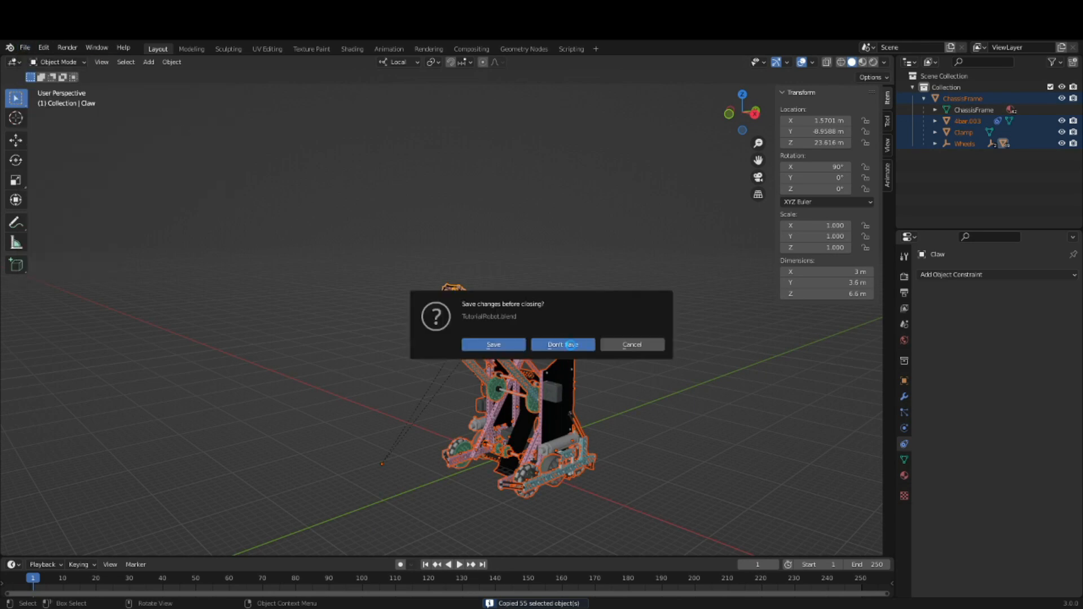
pyautogui.click(562, 344)
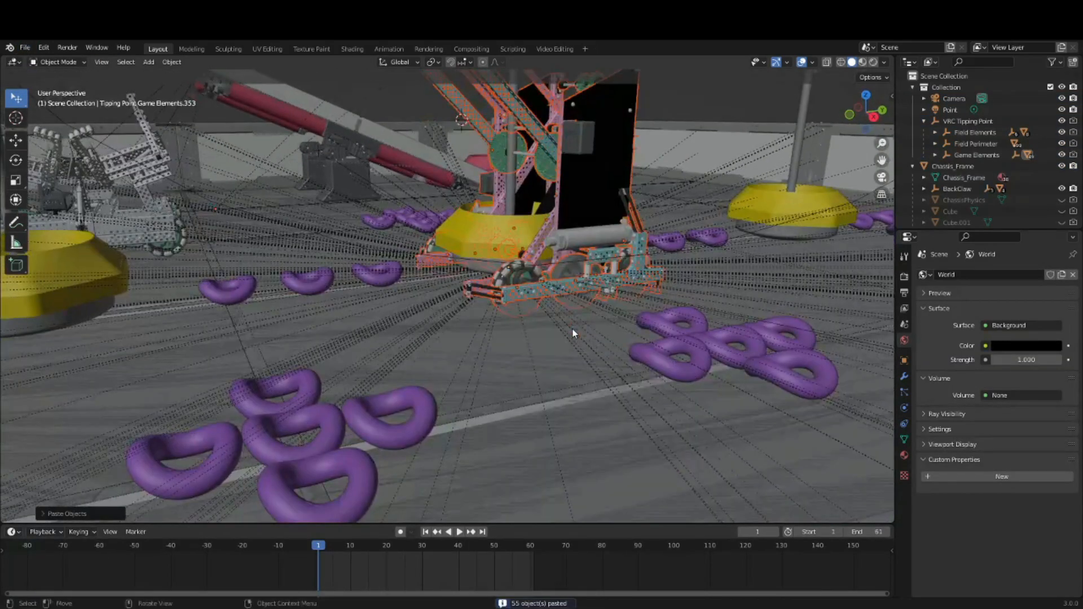
# Rotate the pasted robot on the field and orbit to view the whole Tipping Point field.
pyautogui.press('g')
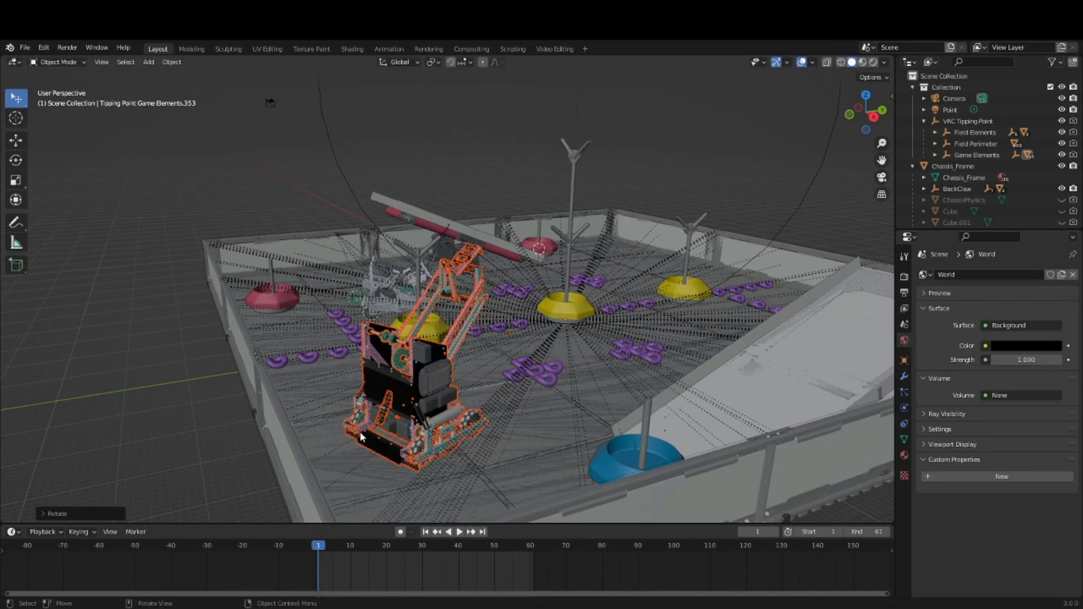
pyautogui.moveTo(488, 404)
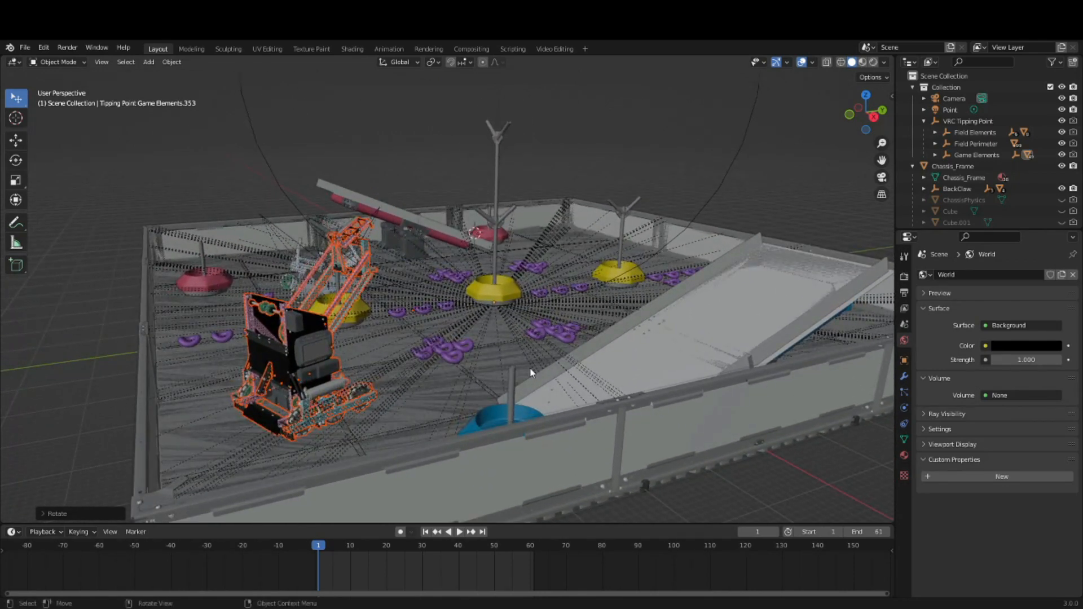
pyautogui.moveTo(532, 373); pyautogui.dragTo(557, 330)
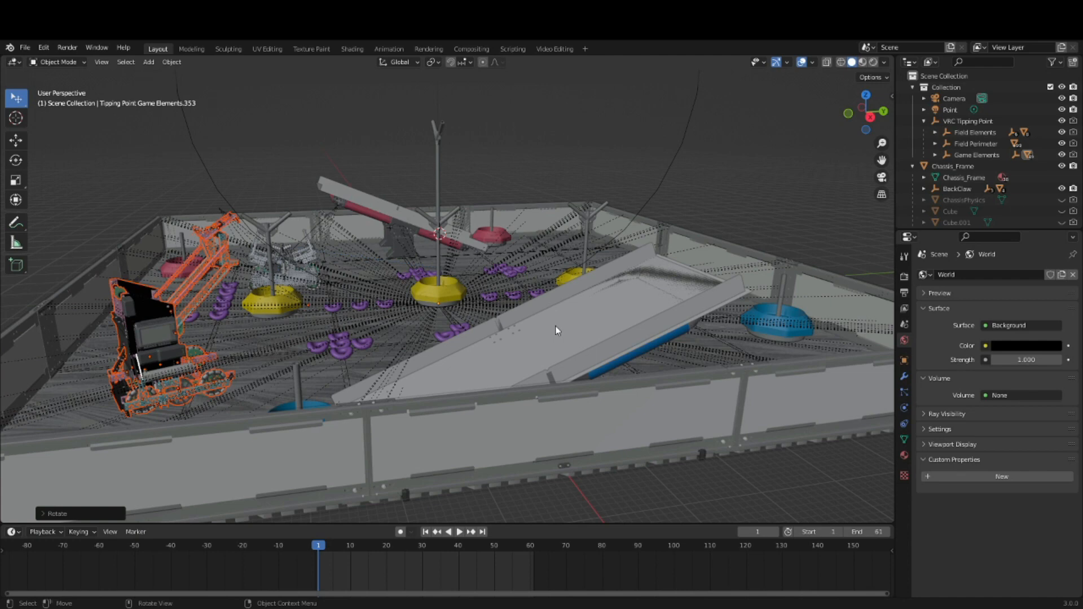
pyautogui.moveTo(676, 346)
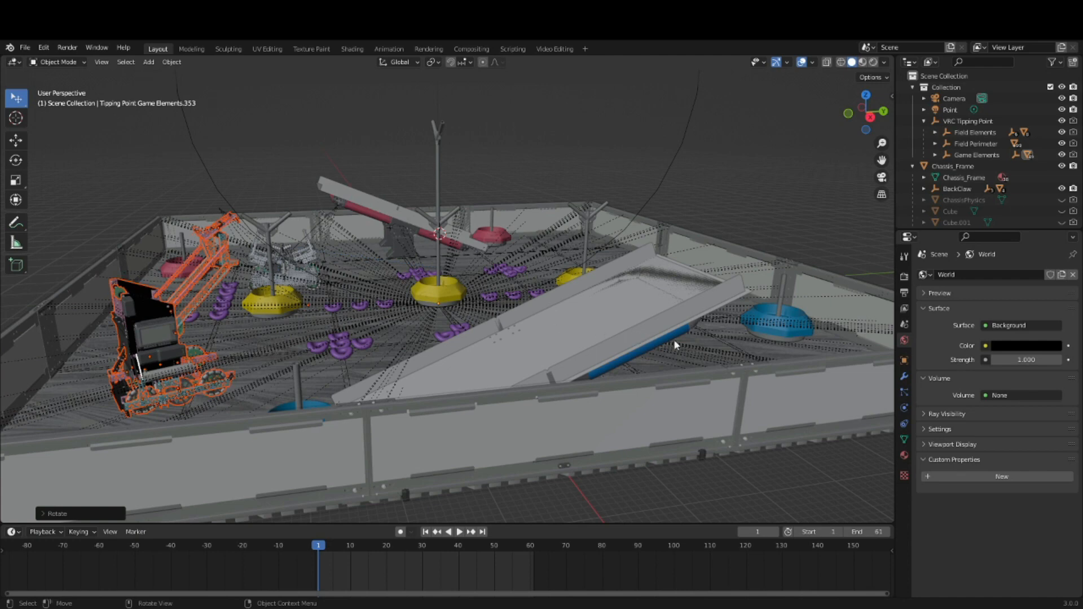
pyautogui.moveTo(675, 345); pyautogui.dragTo(644, 348)
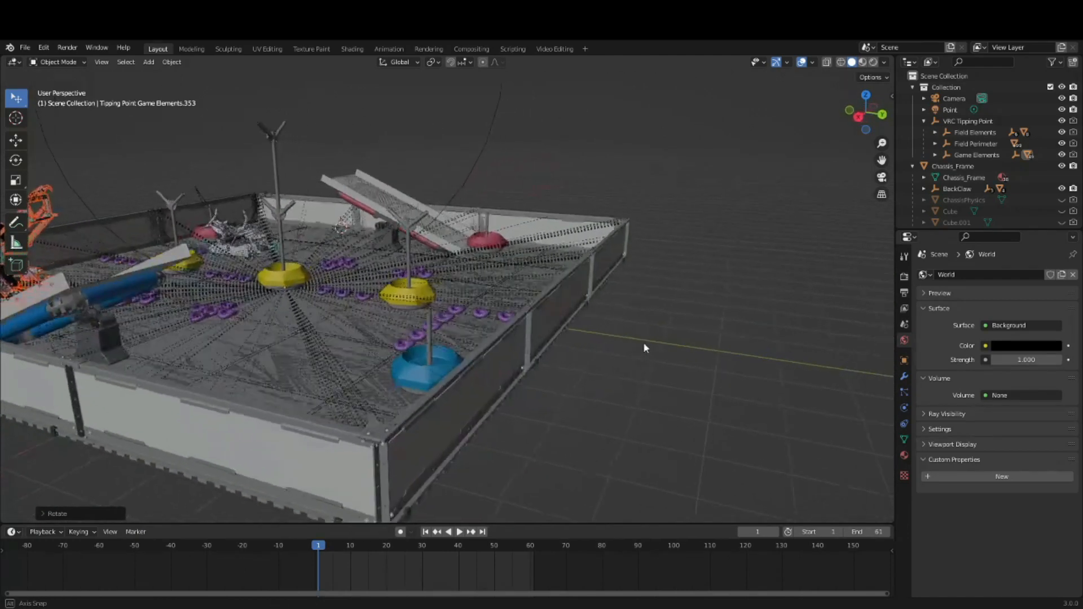